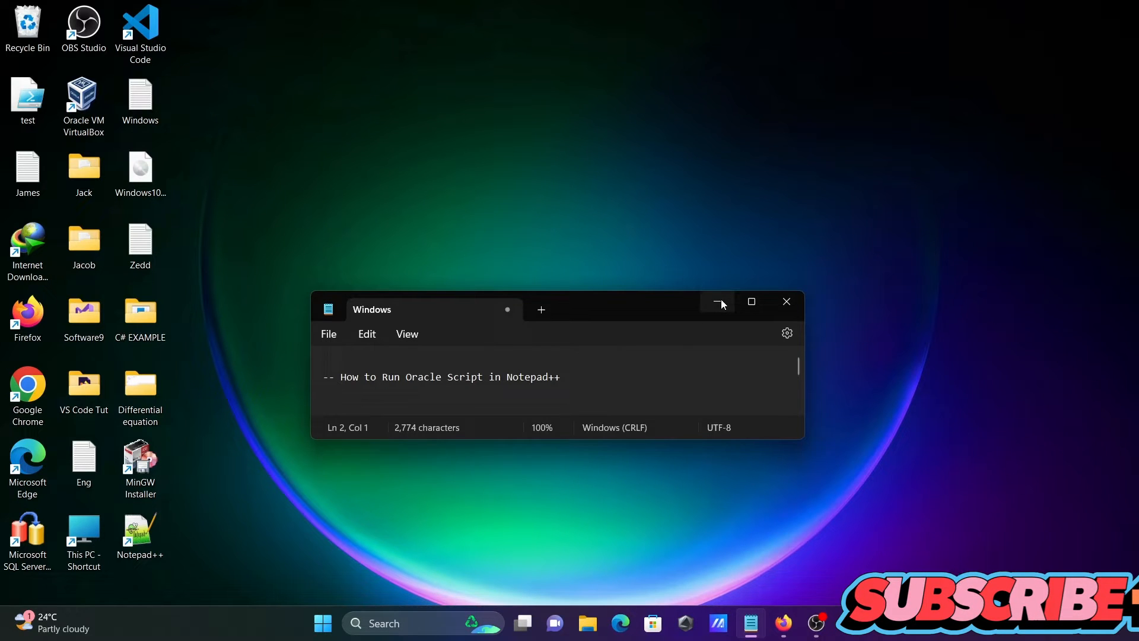
Minimize the notes window and launch Notepad++ from its desktop shortcut.
{"action": "left_click", "coordinate": [716, 302]}
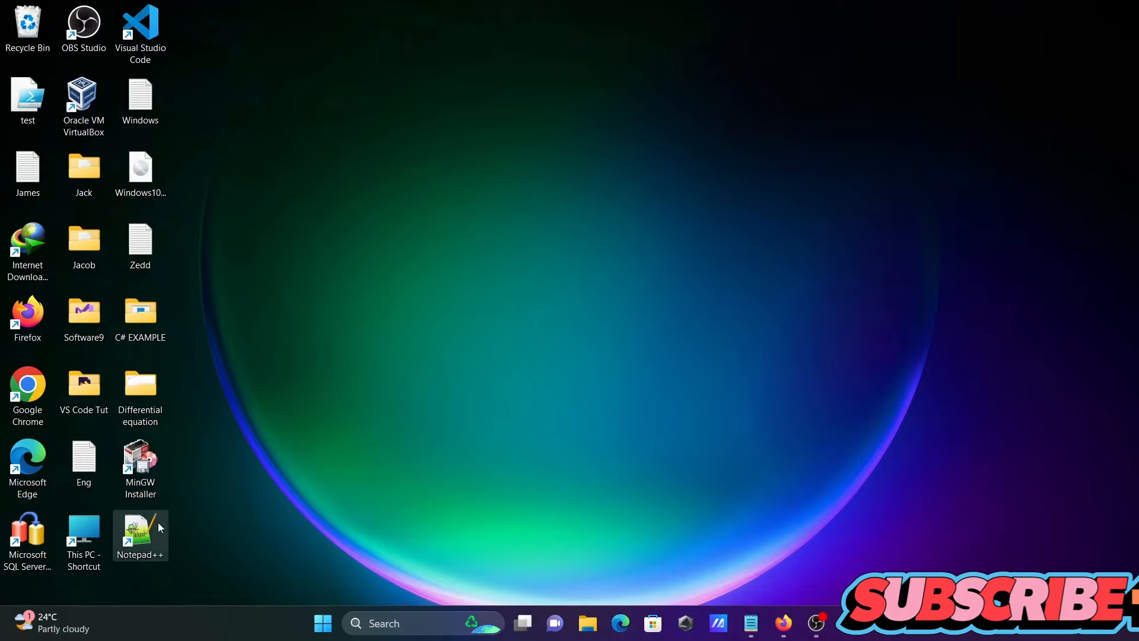
{"action": "double_click", "coordinate": [140, 530]}
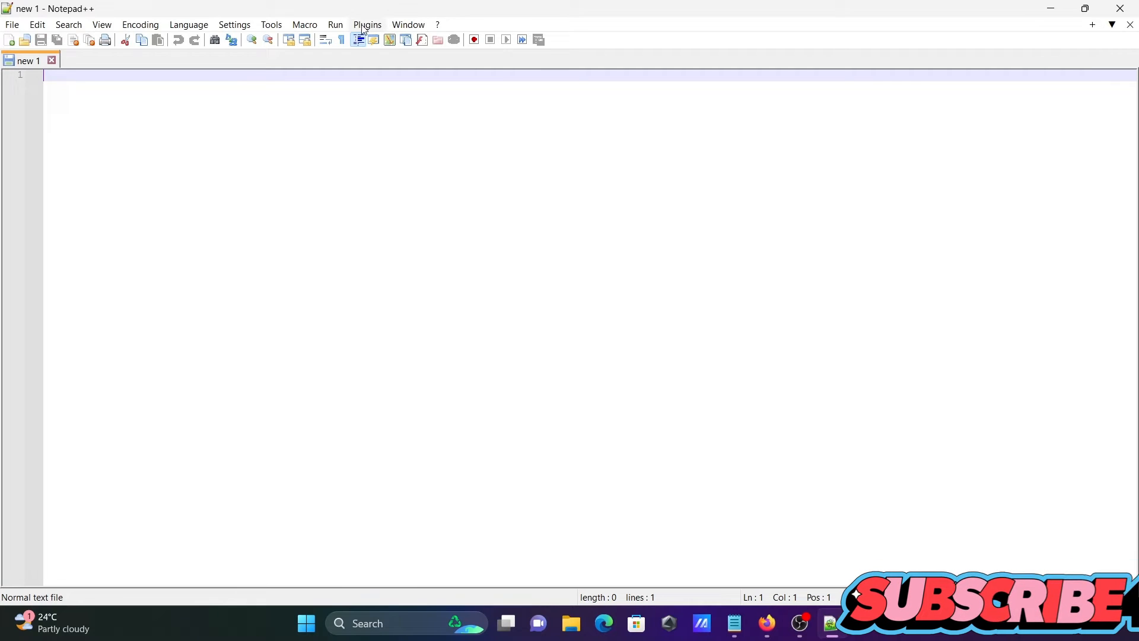
Install the NppExec plugin via Plugins Admin (search 'nppexe') and confirm the restart.
{"action": "left_click", "coordinate": [366, 23]}
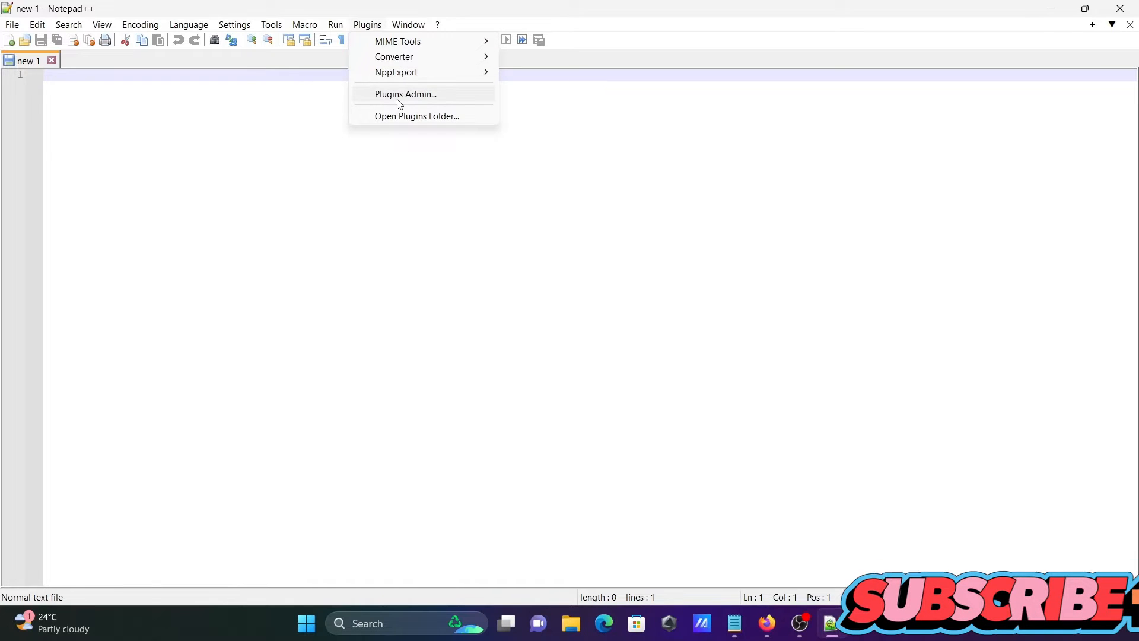
{"action": "left_click", "coordinate": [405, 93]}
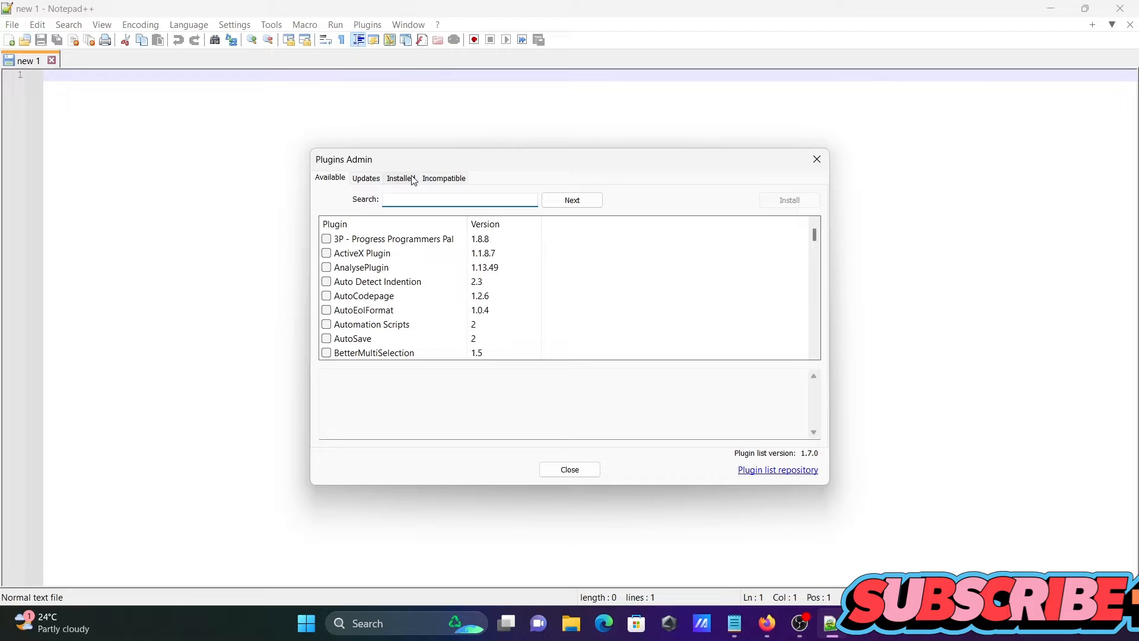
{"action": "type", "text": "n"}
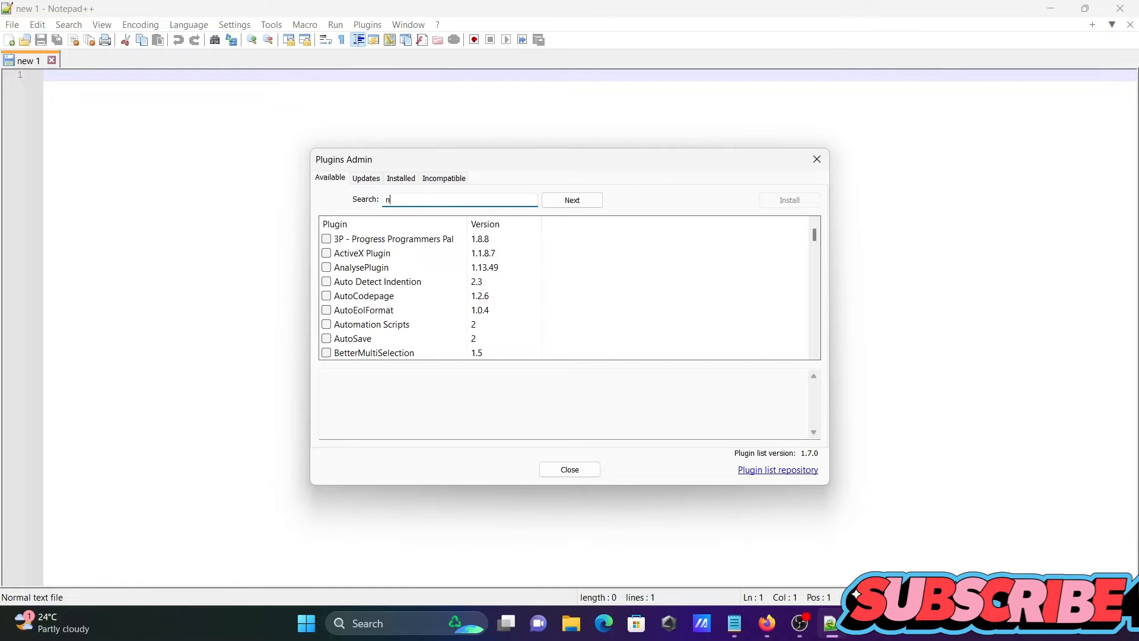
{"action": "type", "text": "ppexe"}
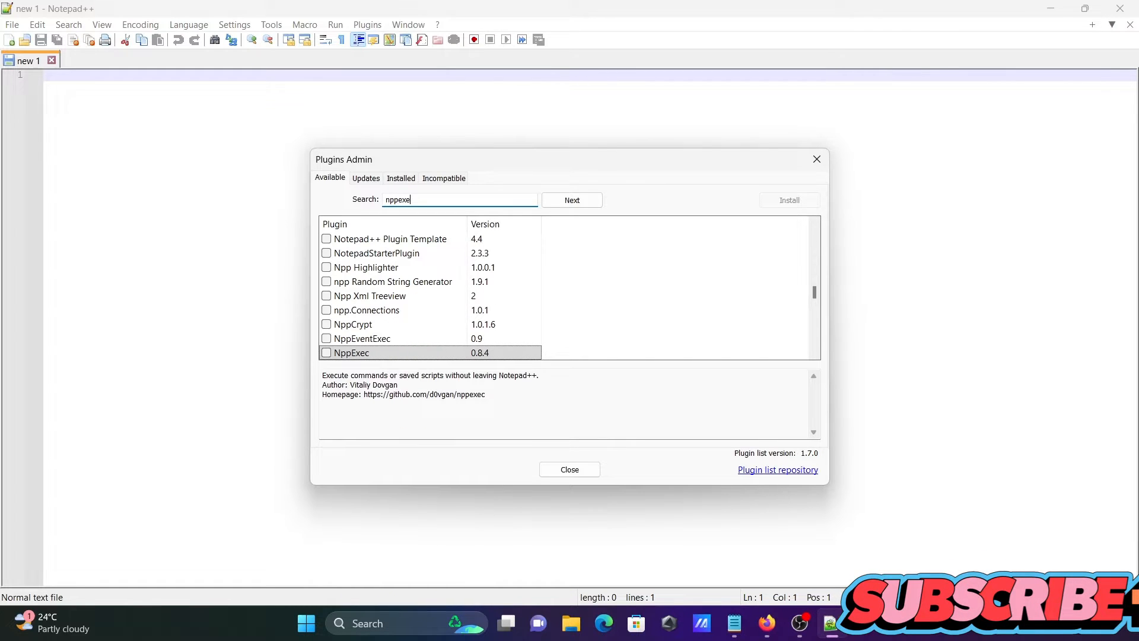
{"action": "left_click", "coordinate": [326, 352]}
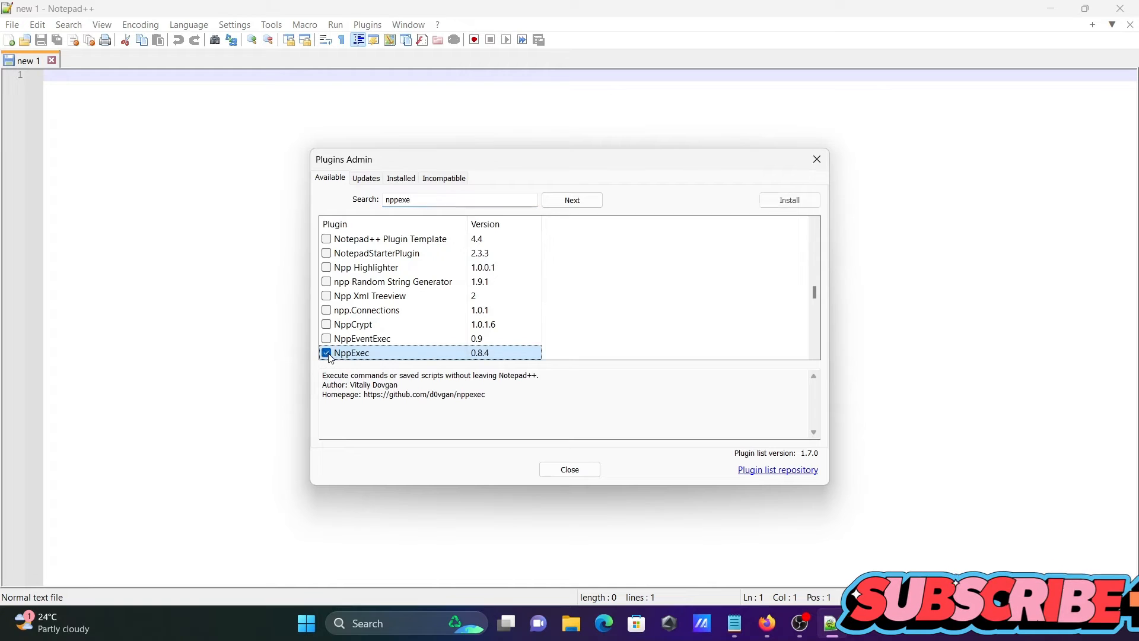
{"action": "left_click", "coordinate": [788, 199]}
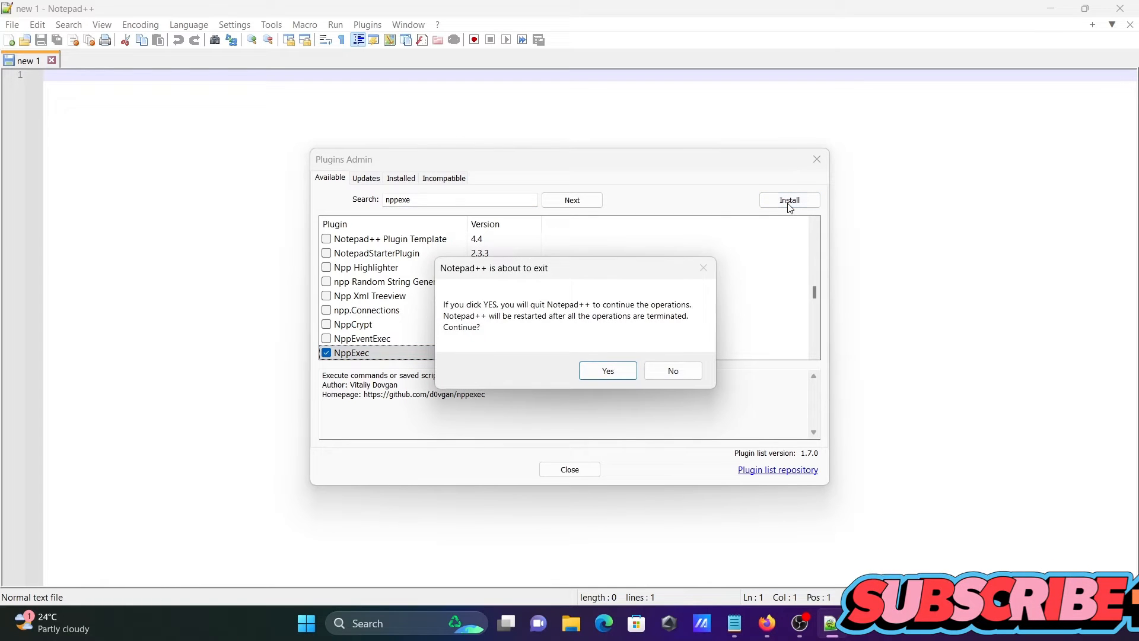
{"action": "left_click", "coordinate": [607, 370]}
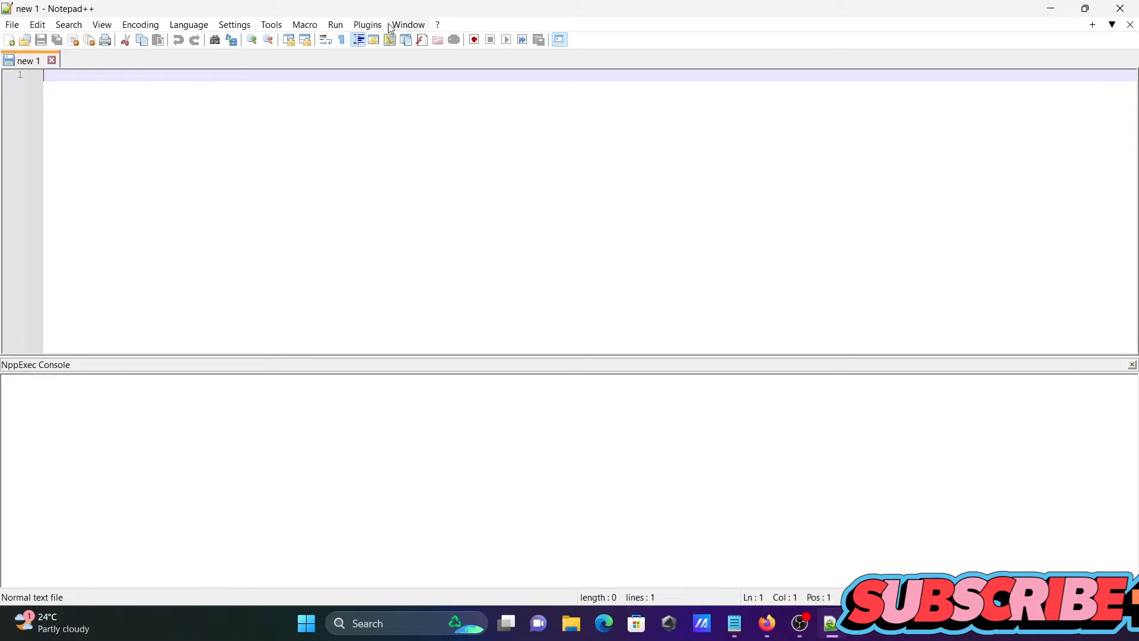
Enter the NppExec commands npp_save and cd to the current directory.
{"action": "left_click", "coordinate": [366, 23]}
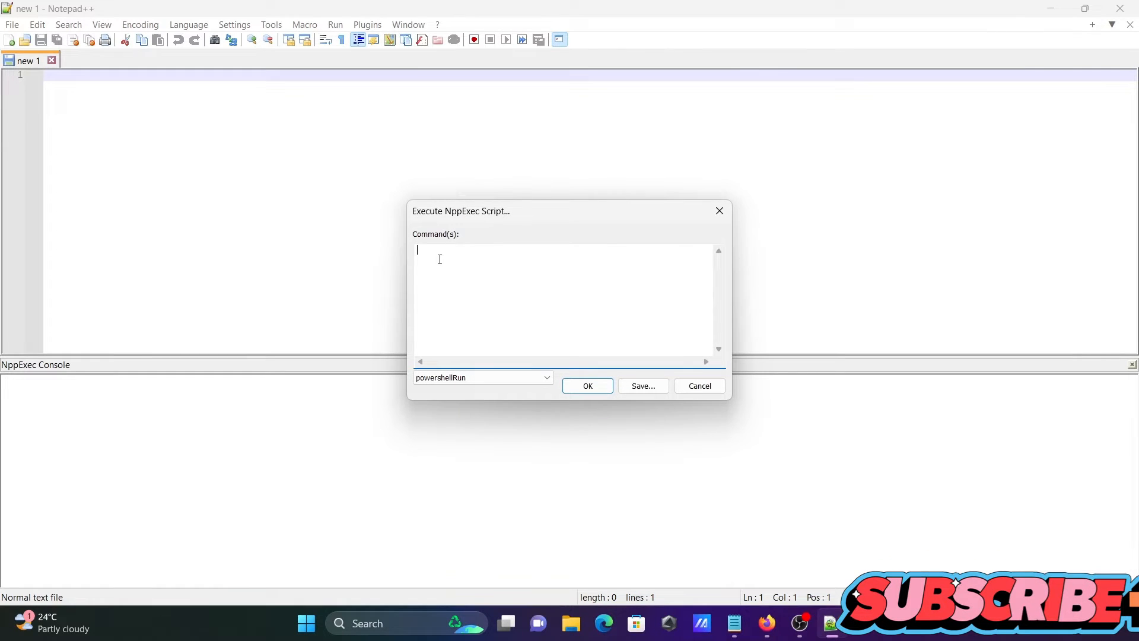
{"action": "type", "text": "n"}
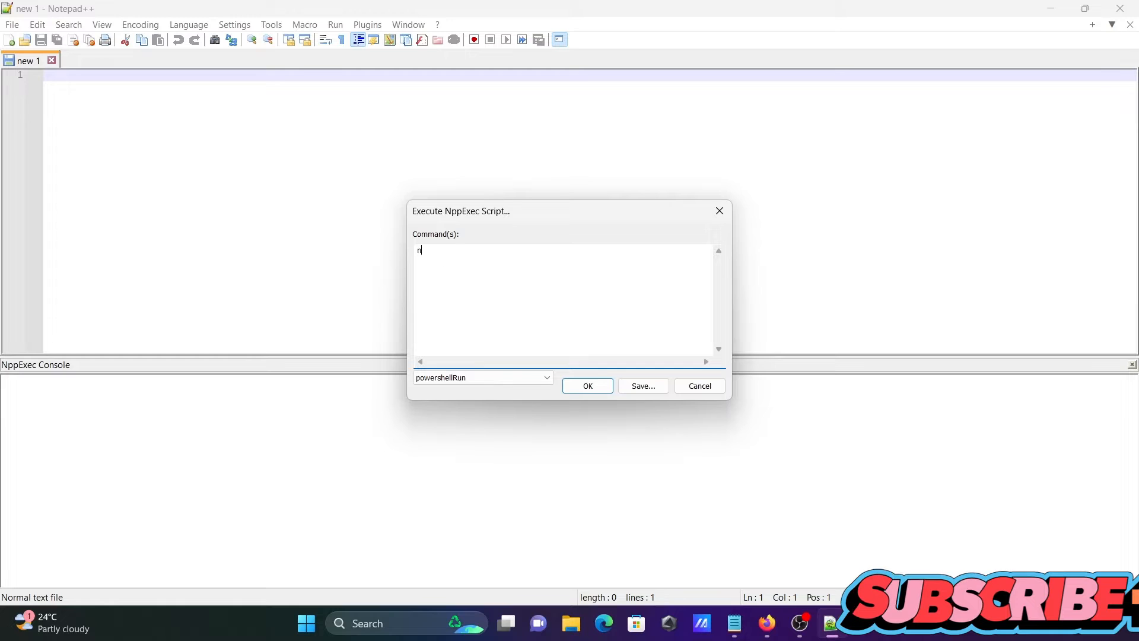
{"action": "type", "text": "pp"}
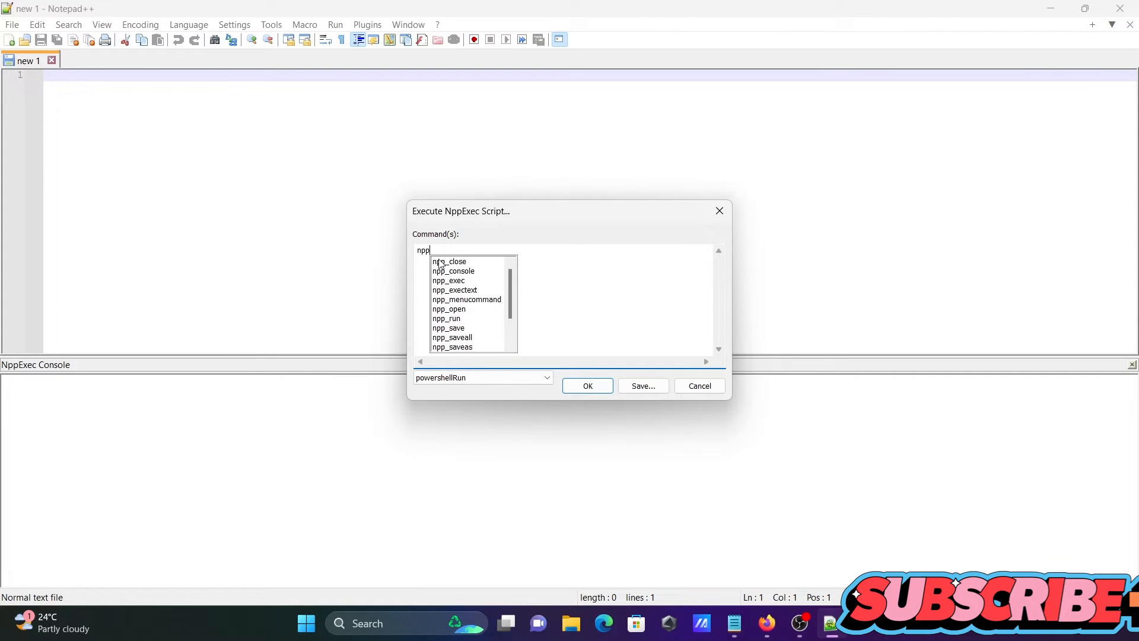
{"action": "type", "text": "_"}
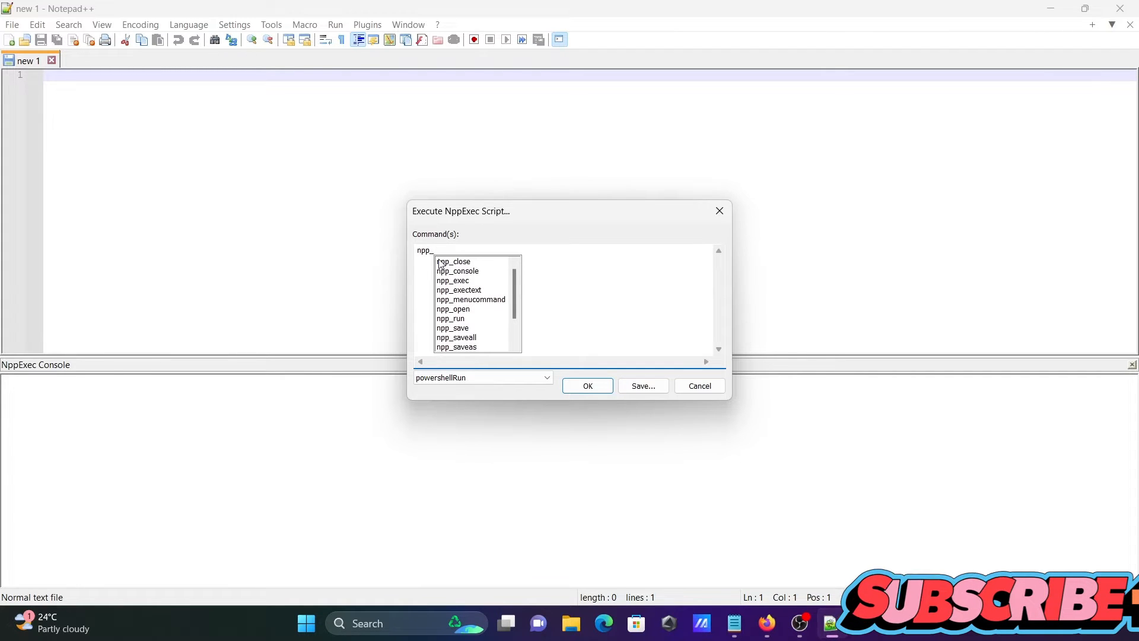
{"action": "type", "text": "sa"}
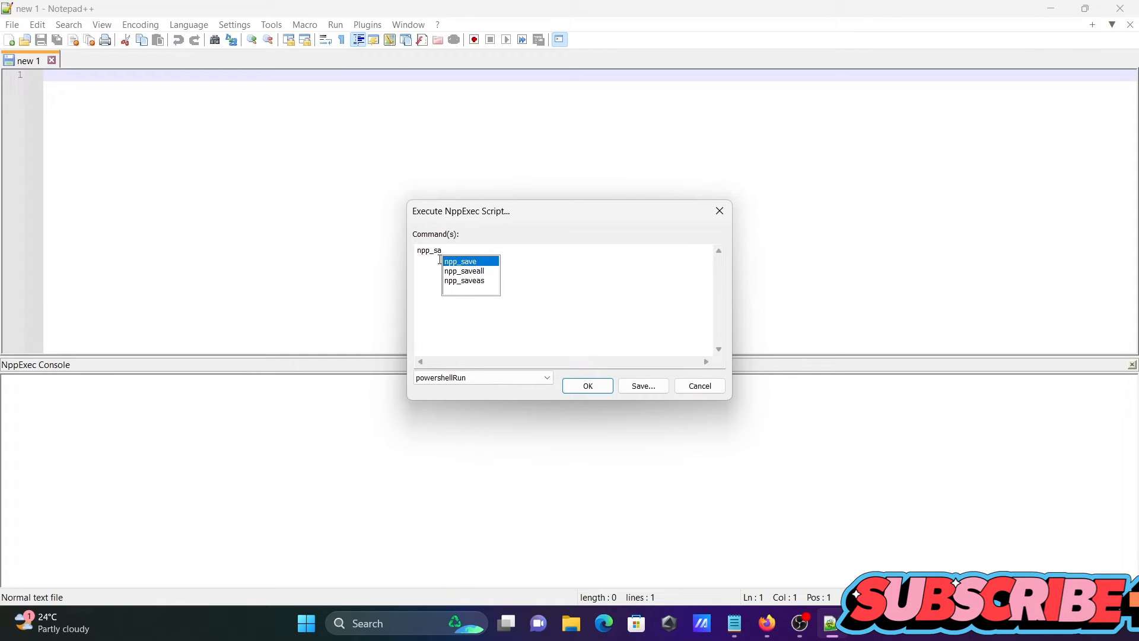
{"action": "left_click", "coordinate": [459, 261]}
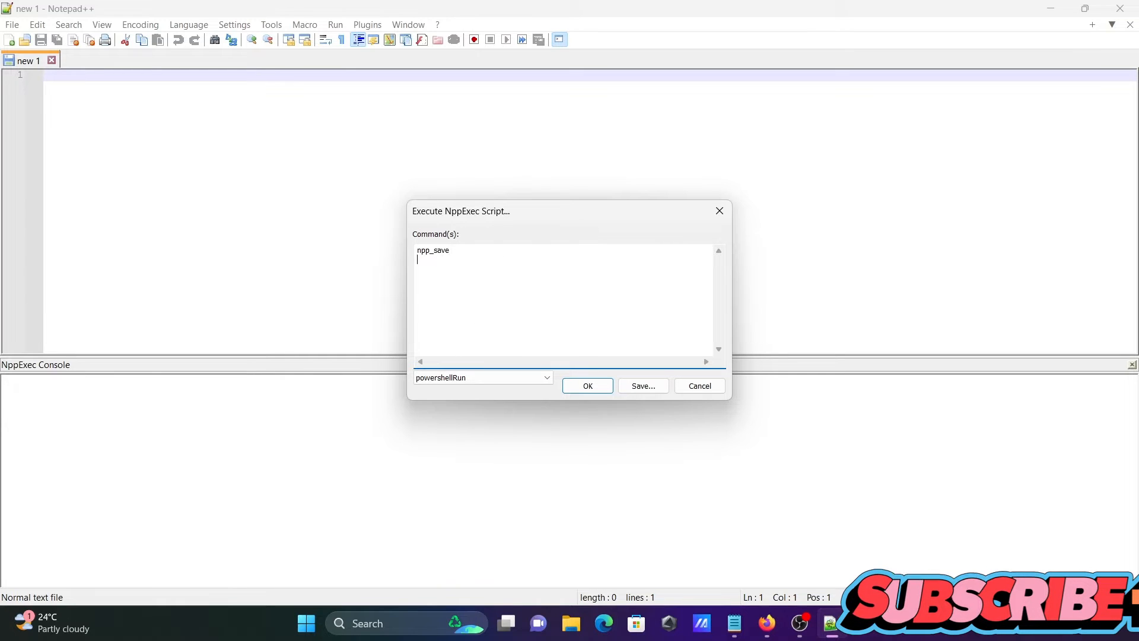
{"action": "type", "text": "cd"}
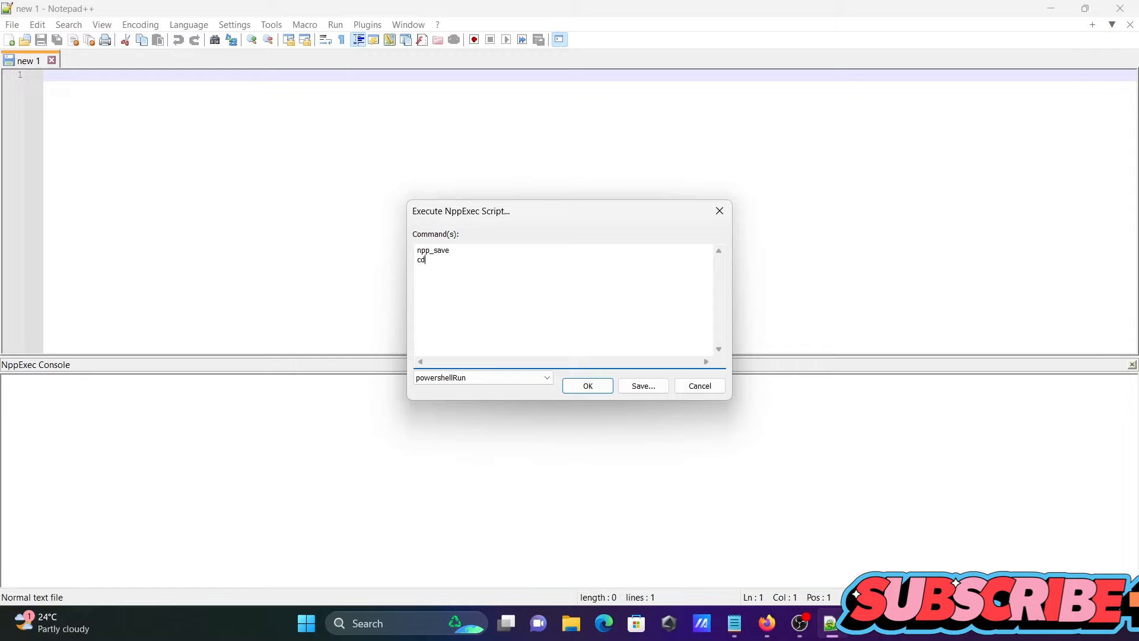
{"action": "type", "text": "$"}
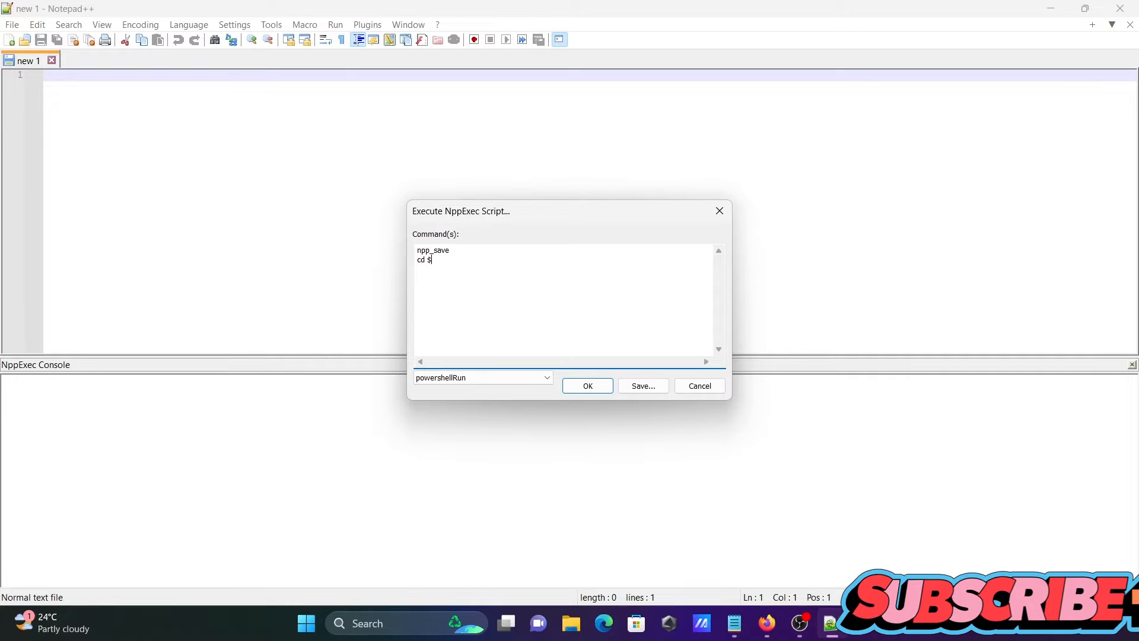
{"action": "type", "text": "("}
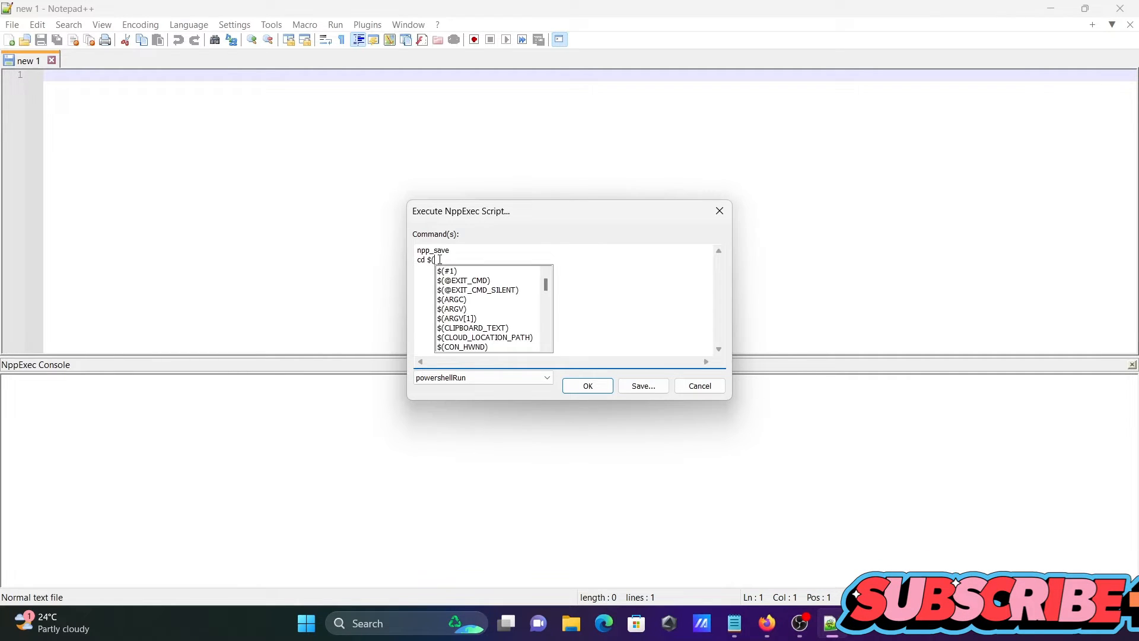
{"action": "type", "text": "curr"}
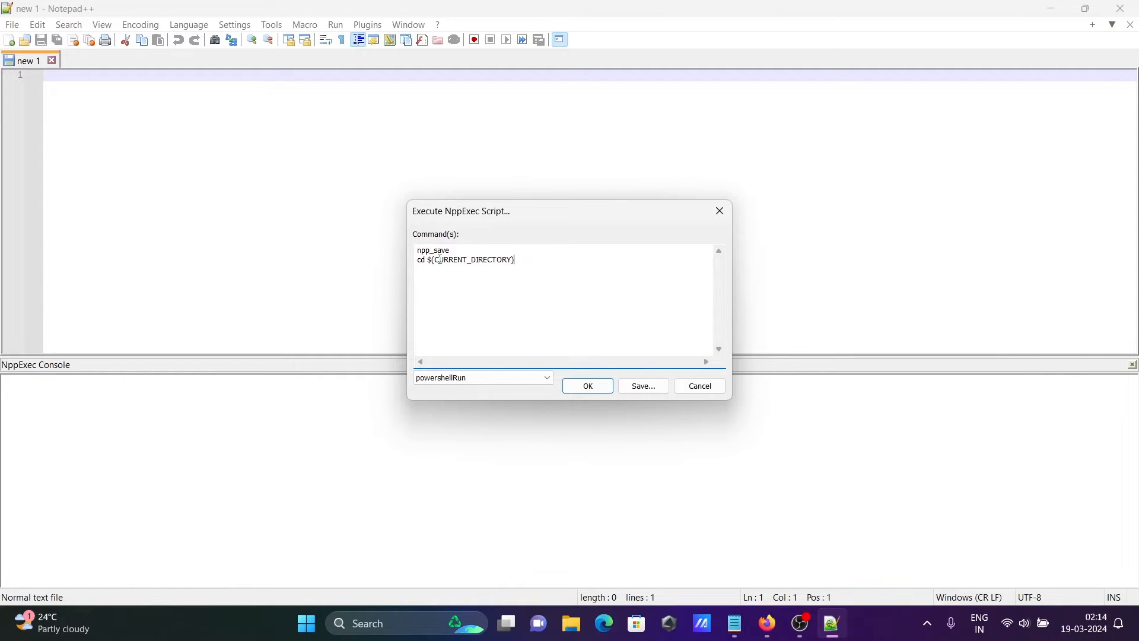
{"action": "type", "text": "sql"}
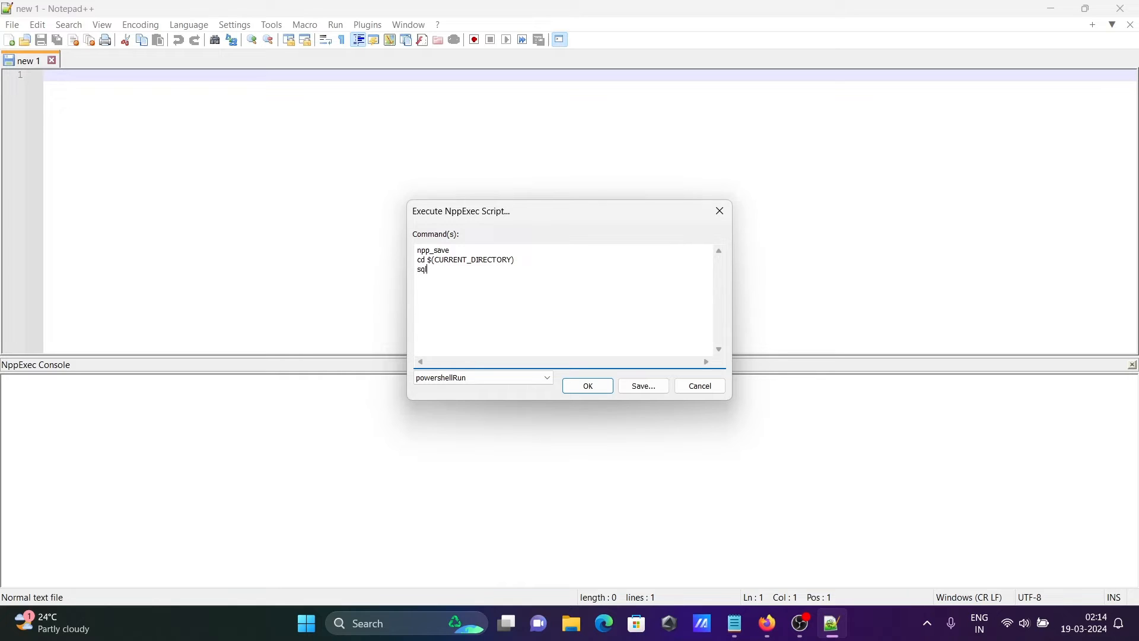
{"action": "type", "text": "plus"}
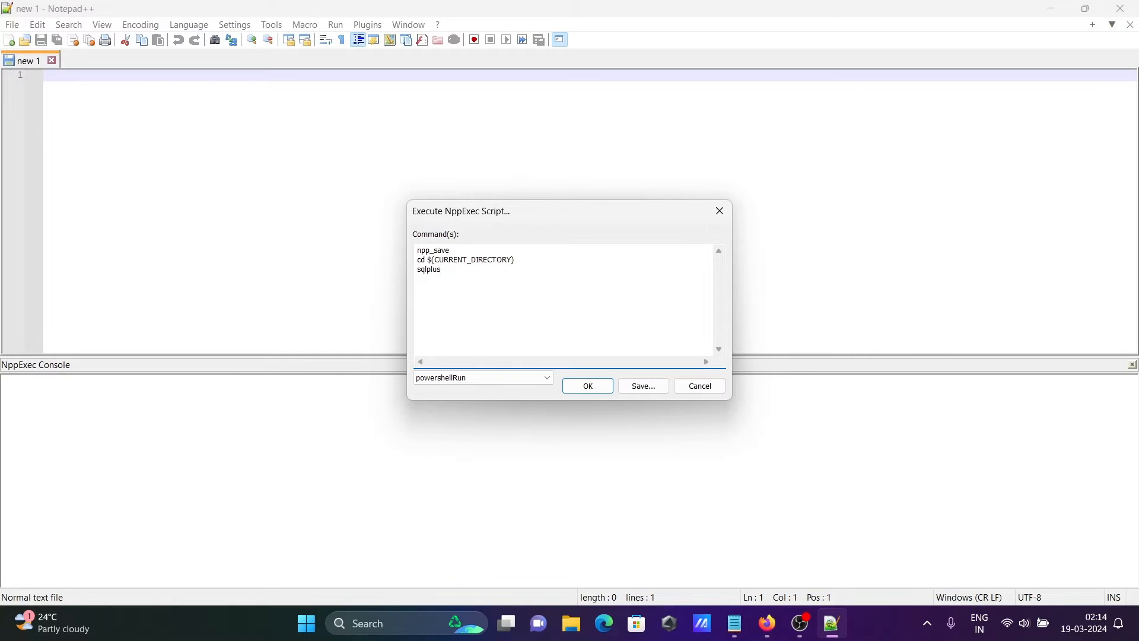
{"action": "type", "text": "sco"}
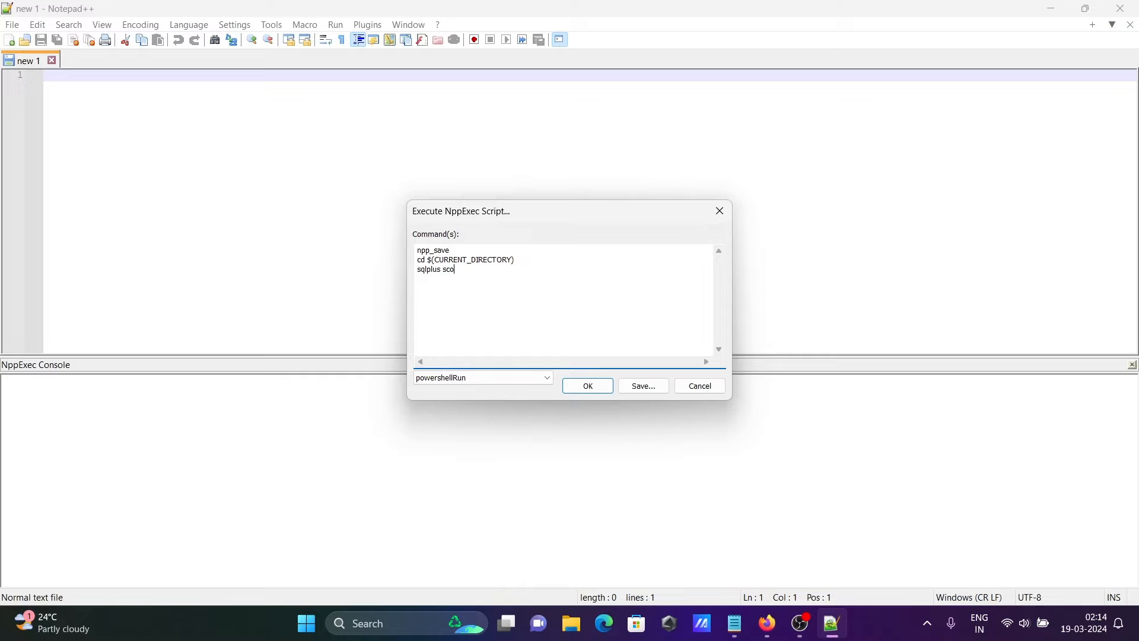
{"action": "type", "text": "tt/t"}
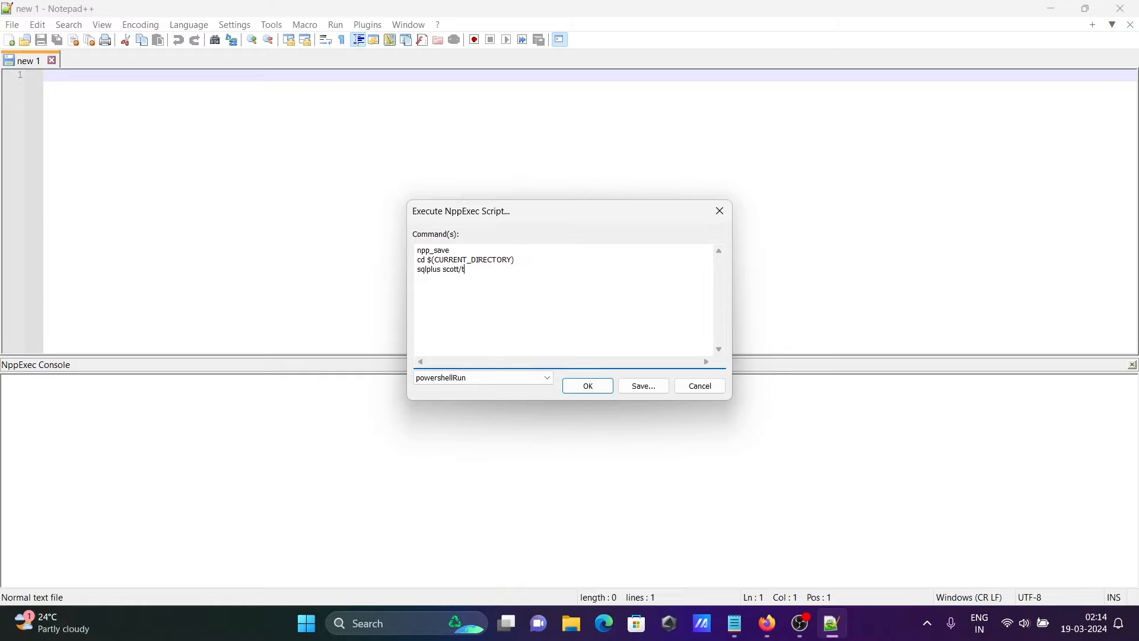
{"action": "type", "text": "iger"}
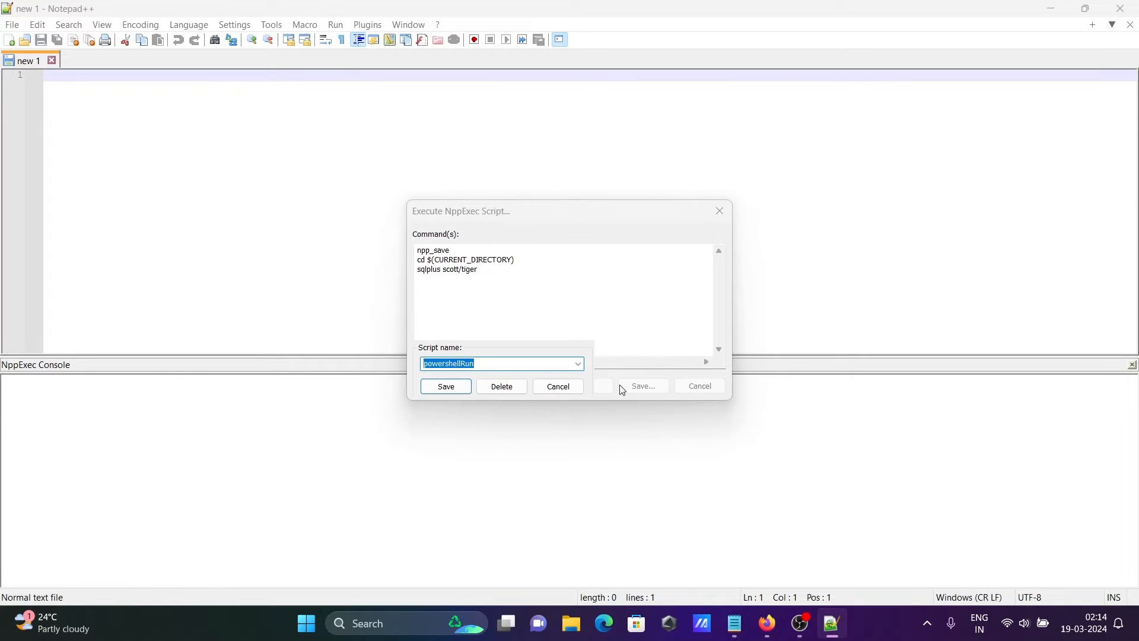
Save the commands as the script OracleExecute and run it to connect SQL*Plus.
{"action": "left_click", "coordinate": [501, 386]}
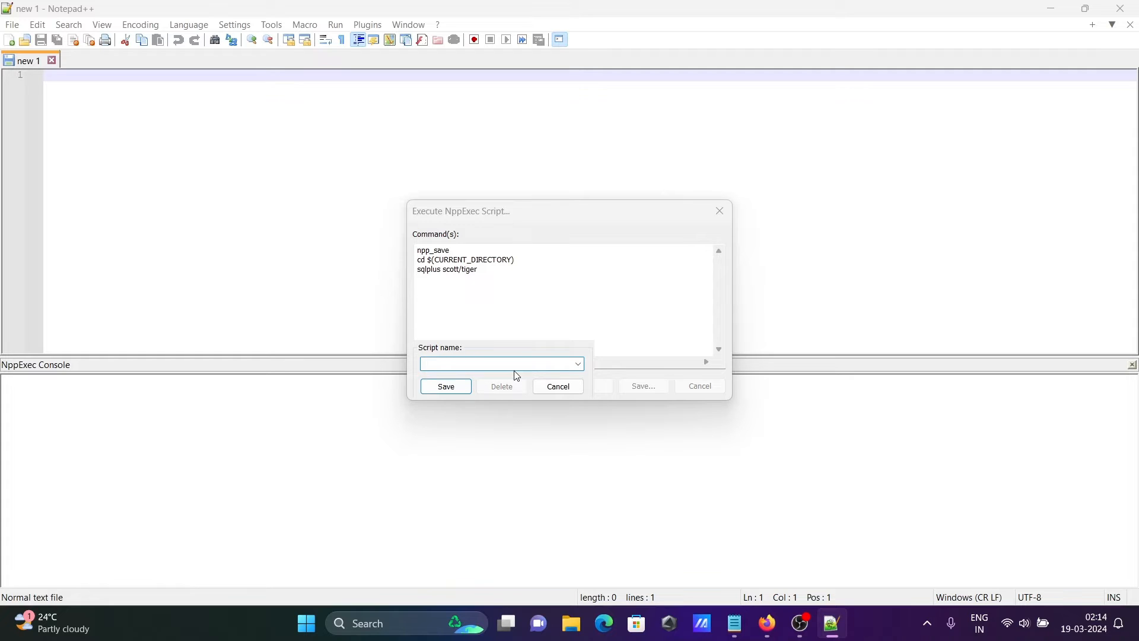
{"action": "type", "text": "Oracle"}
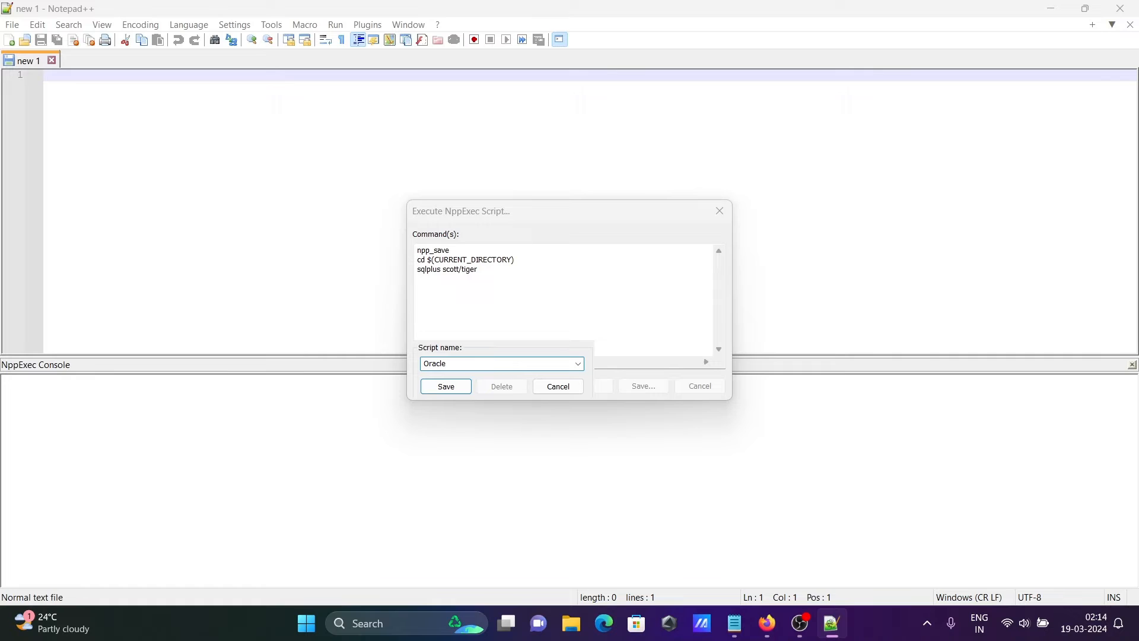
{"action": "type", "text": "Exec"}
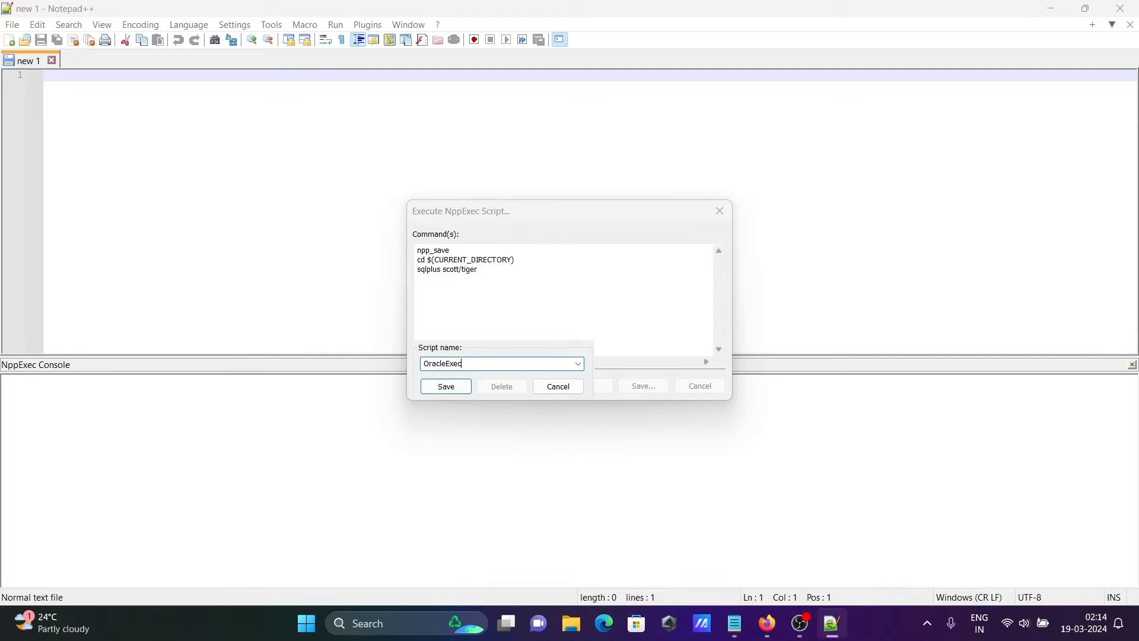
{"action": "type", "text": "ute"}
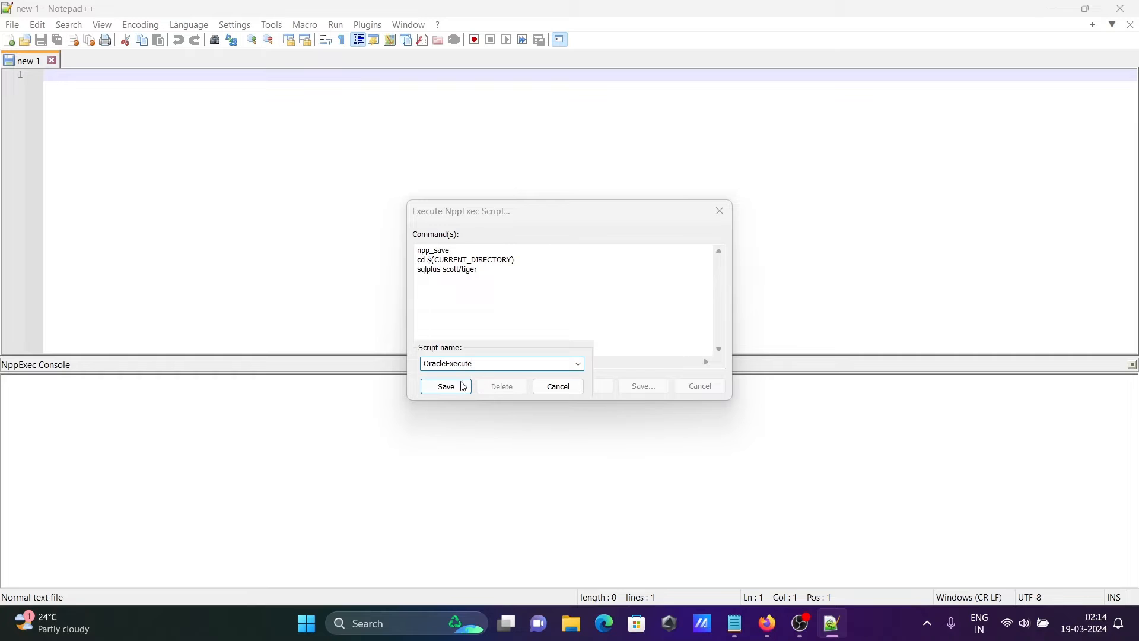
{"action": "left_click", "coordinate": [445, 386]}
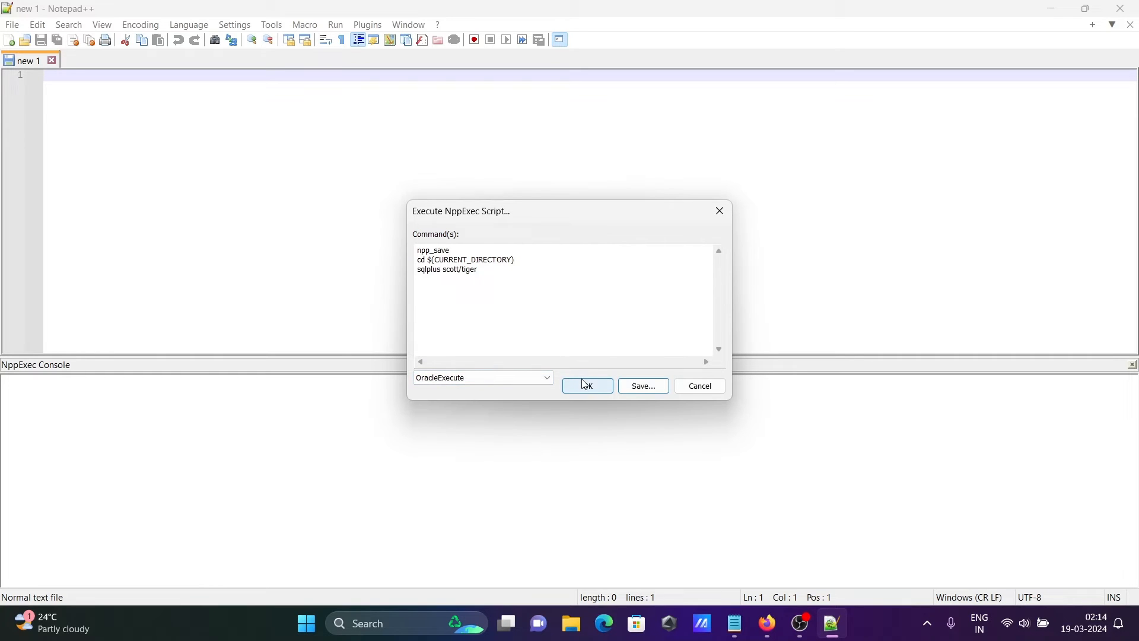
{"action": "left_click", "coordinate": [585, 386]}
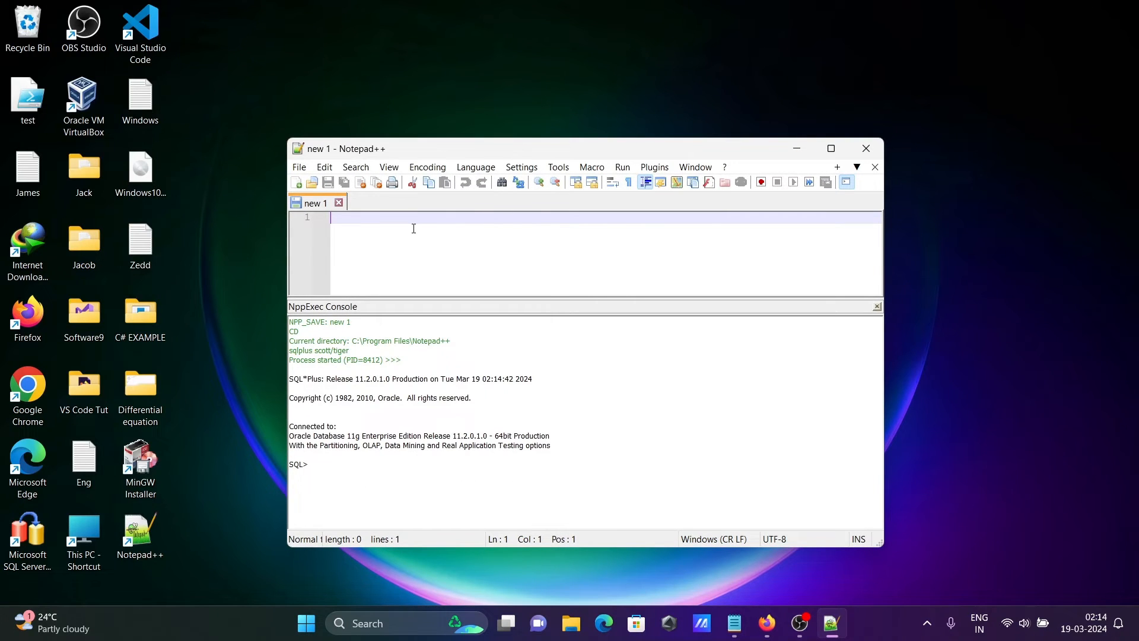
Write the query select * from emp; on line 1 of the document.
{"action": "type", "text": "select * from"}
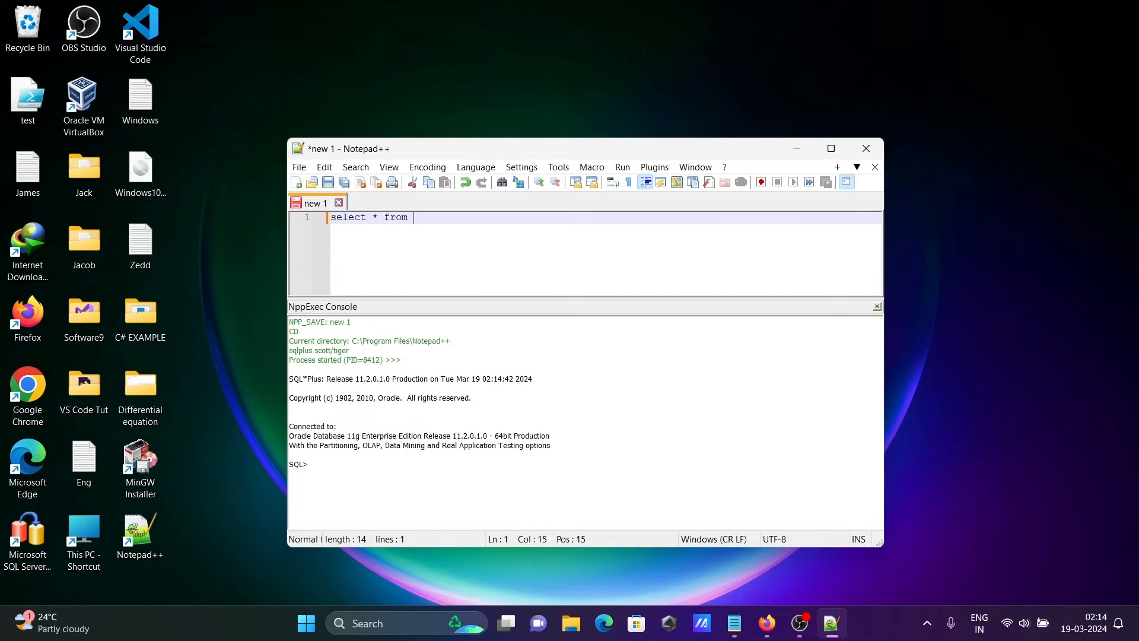
{"action": "type", "text": "emp;"}
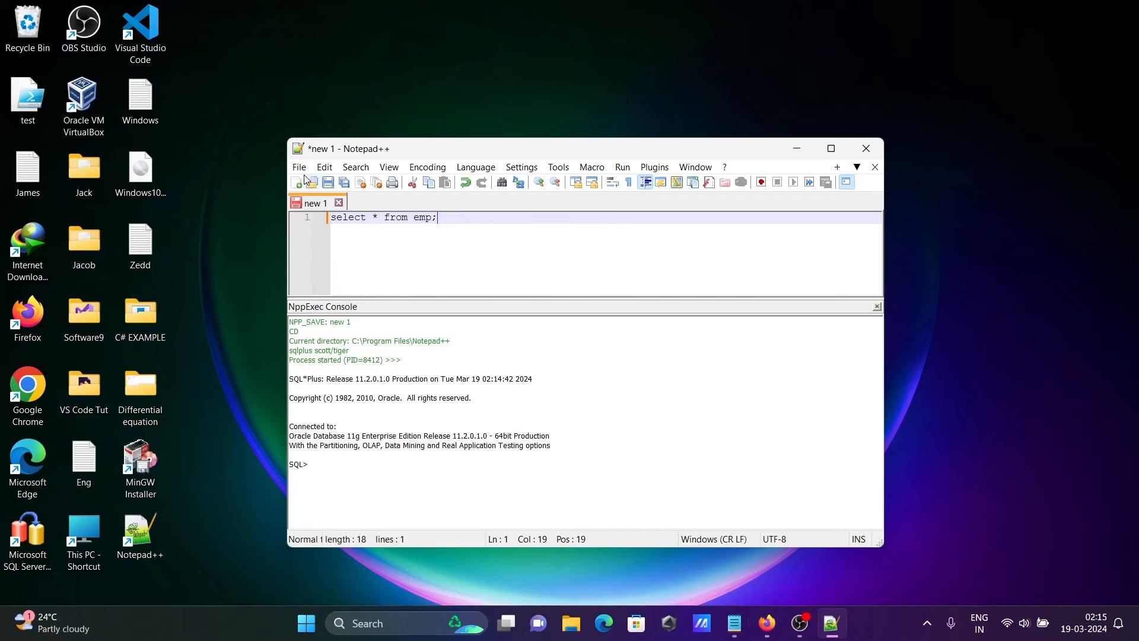
Save the query document to the Desktop as test.sql.
{"action": "left_click", "coordinate": [299, 167]}
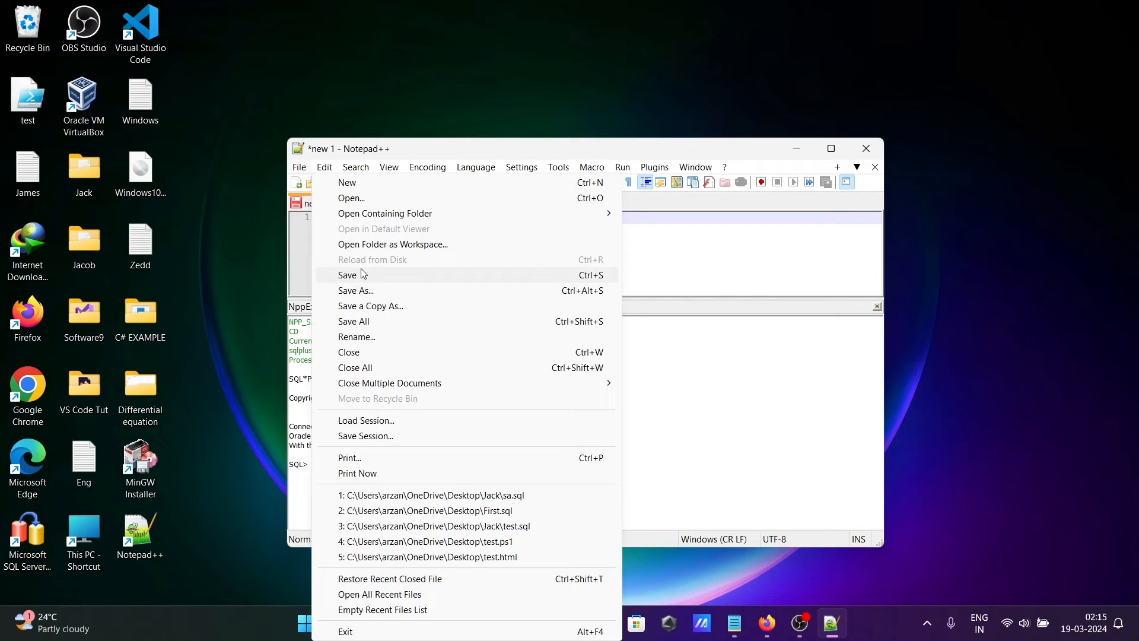
{"action": "left_click", "coordinate": [355, 290]}
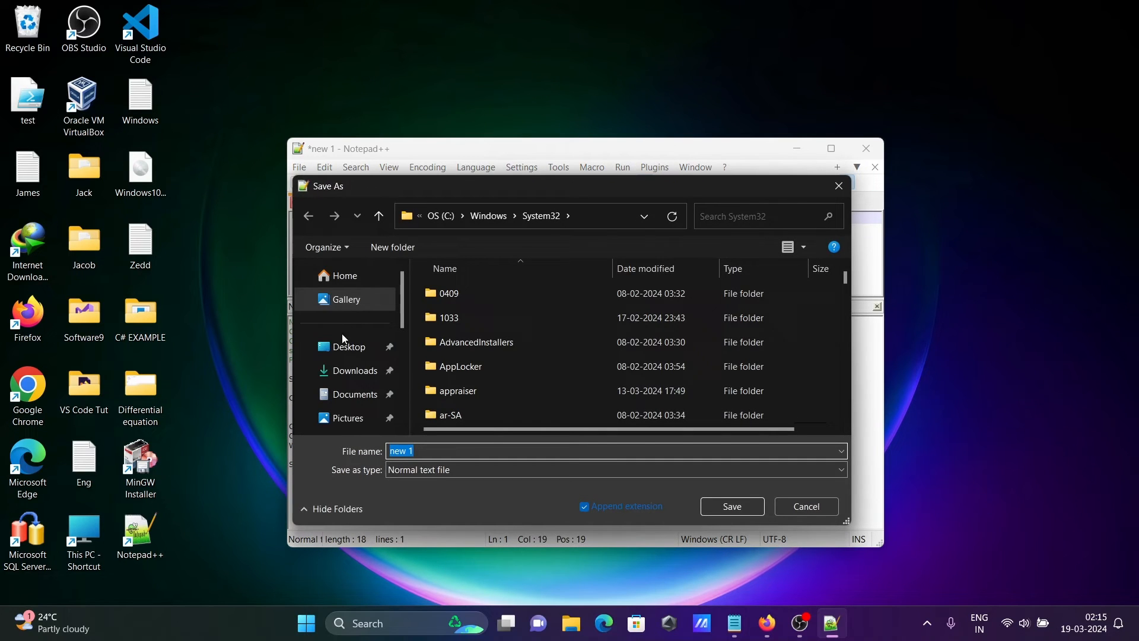
{"action": "left_click", "coordinate": [349, 346]}
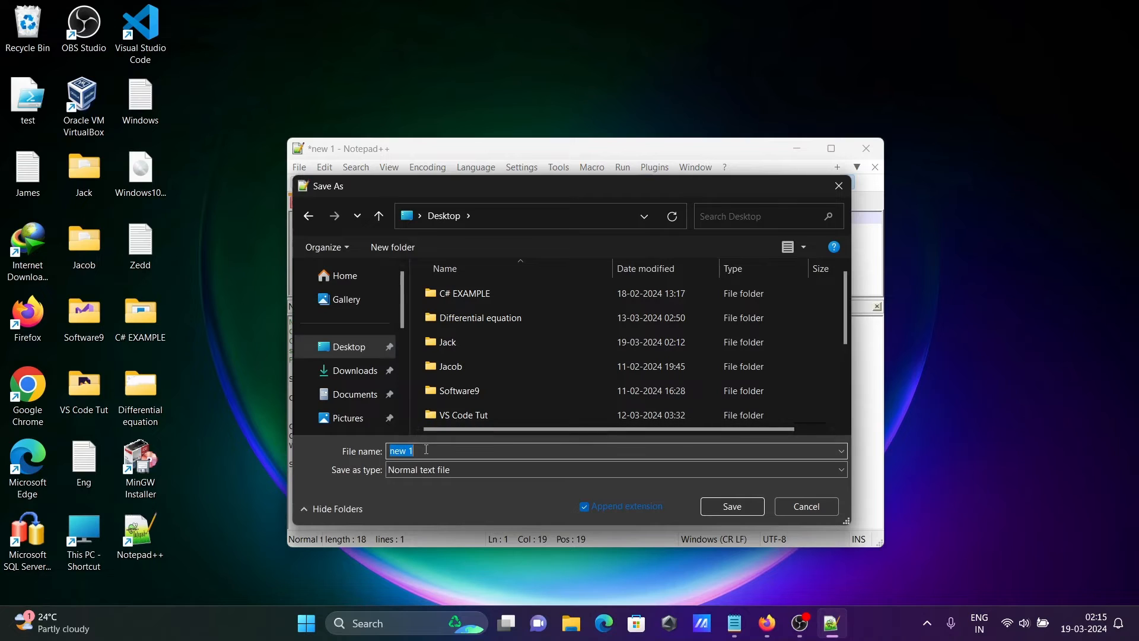
{"action": "key", "text": "Delete"}
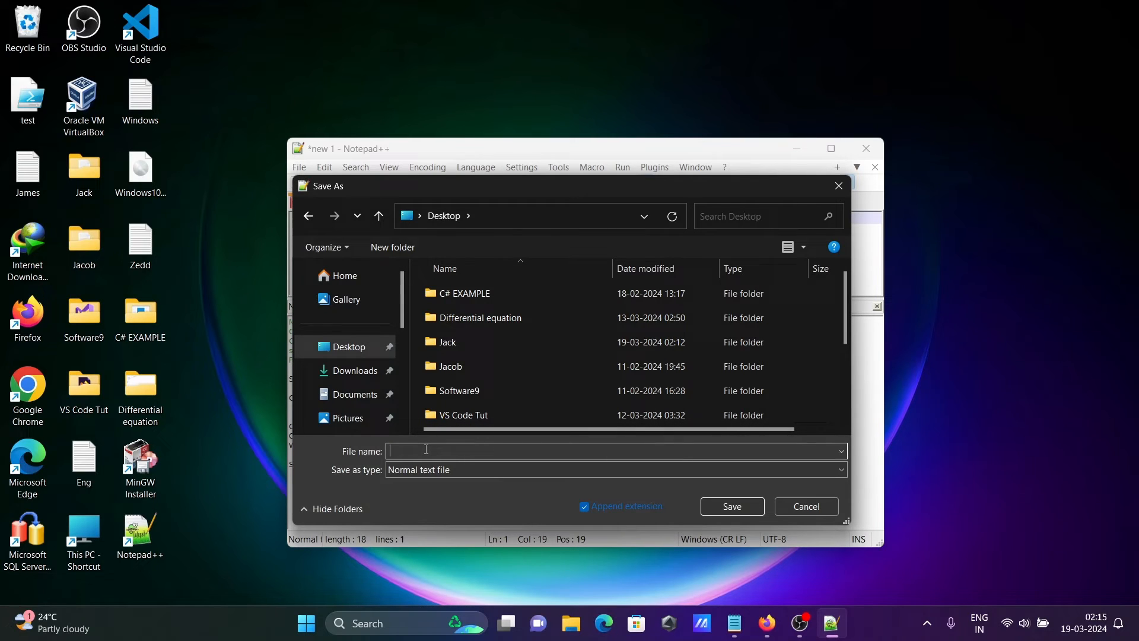
{"action": "type", "text": "test"}
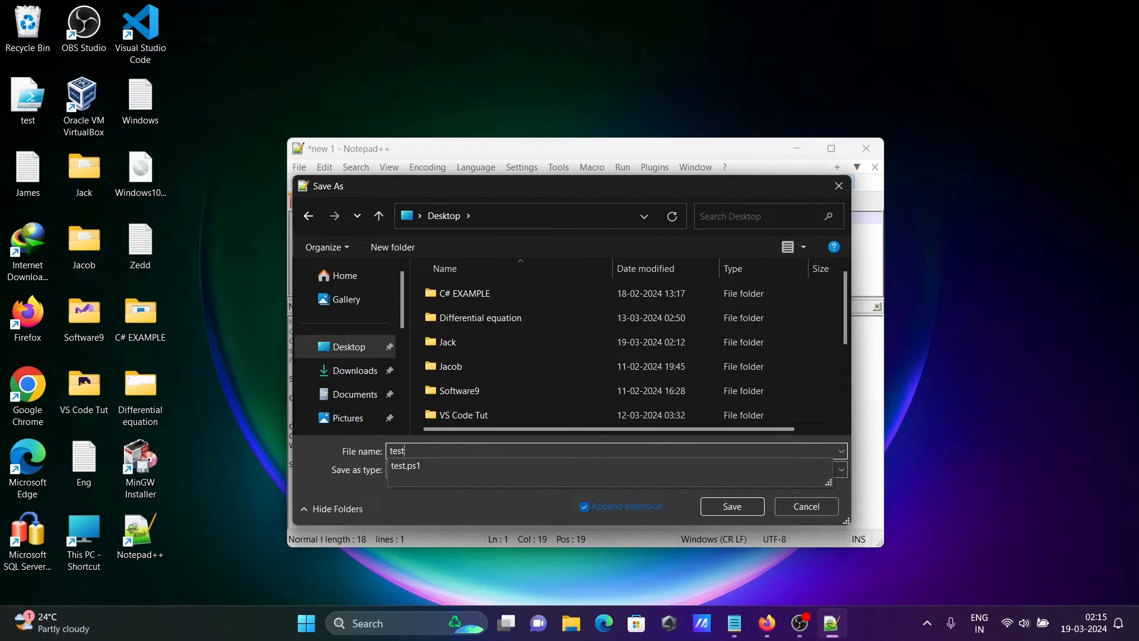
{"action": "type", "text": ".s"}
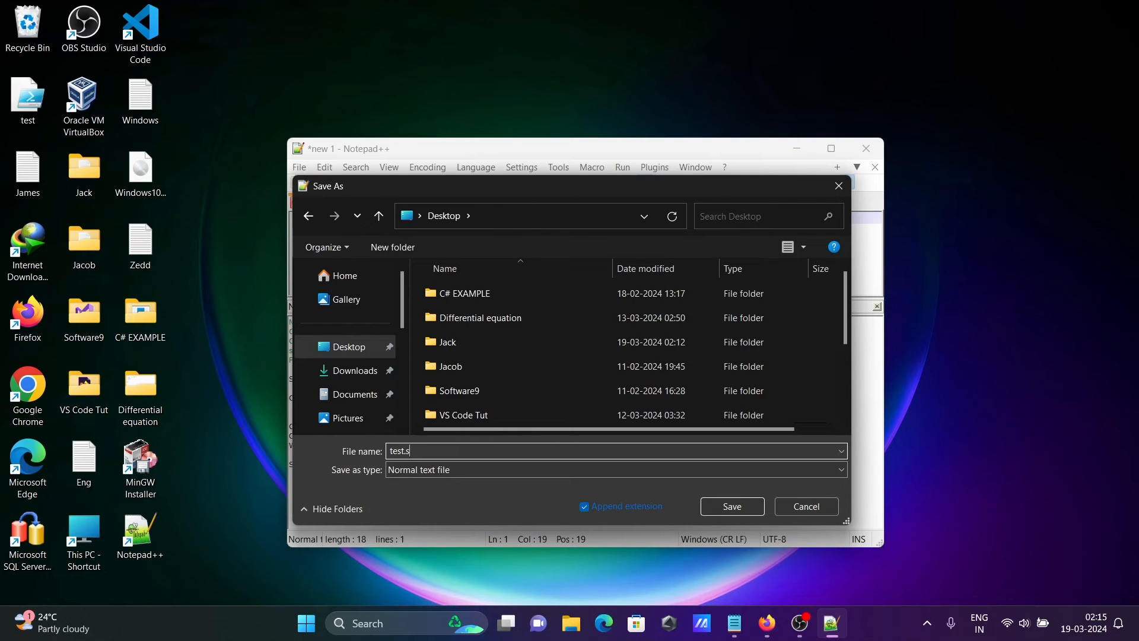
{"action": "type", "text": "ql"}
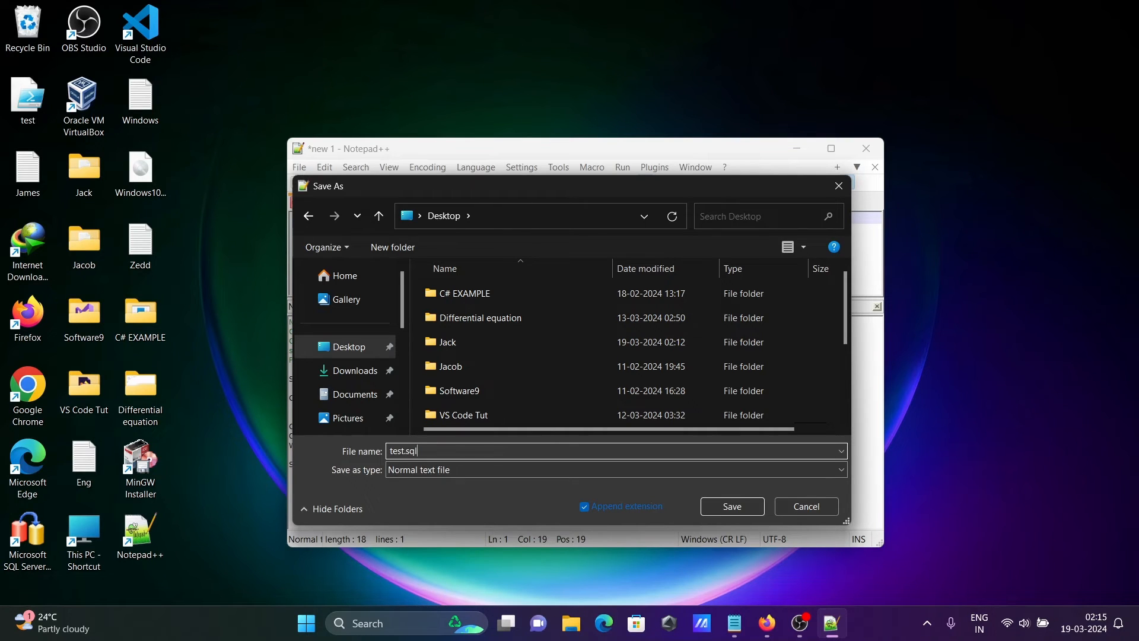
{"action": "left_click", "coordinate": [731, 506]}
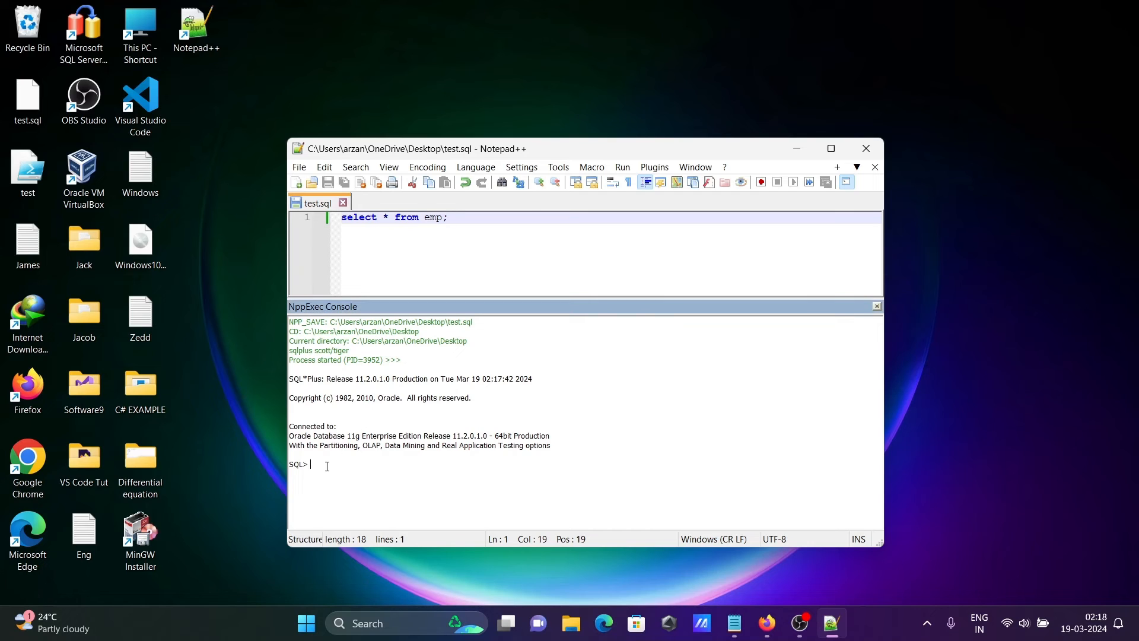
{"action": "type", "text": "@"}
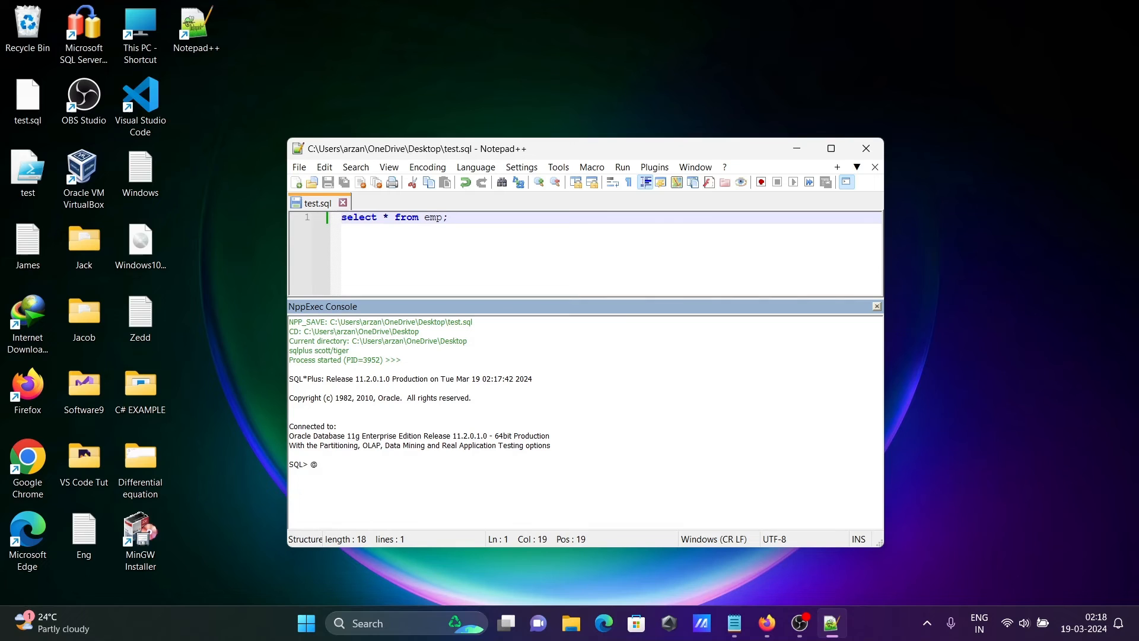
{"action": "type", "text": "te"}
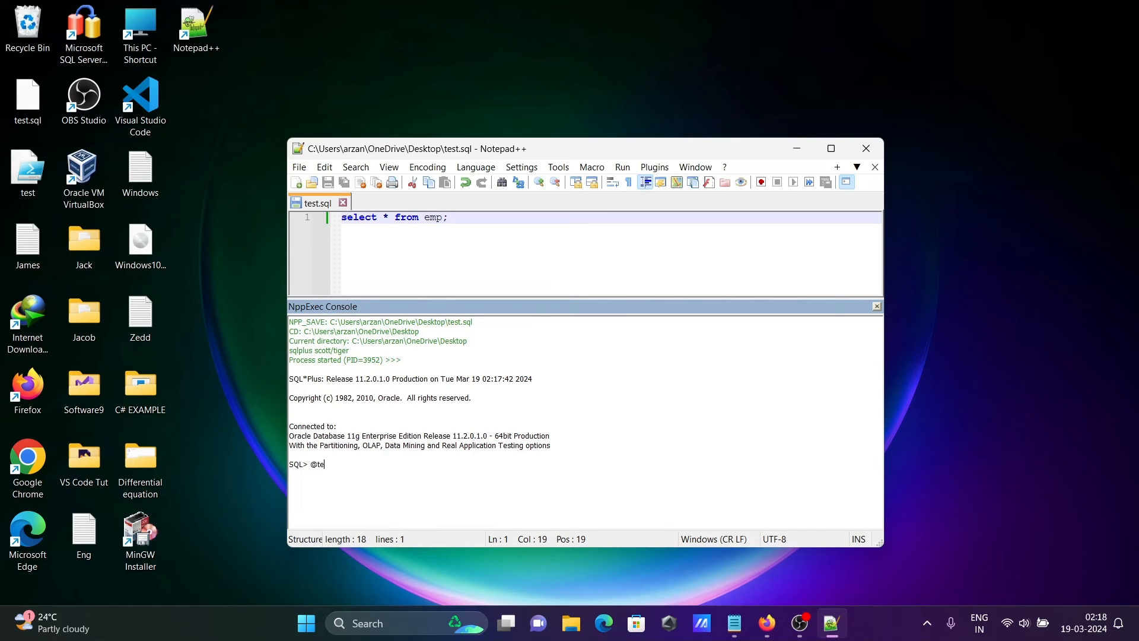
{"action": "key", "text": "enter"}
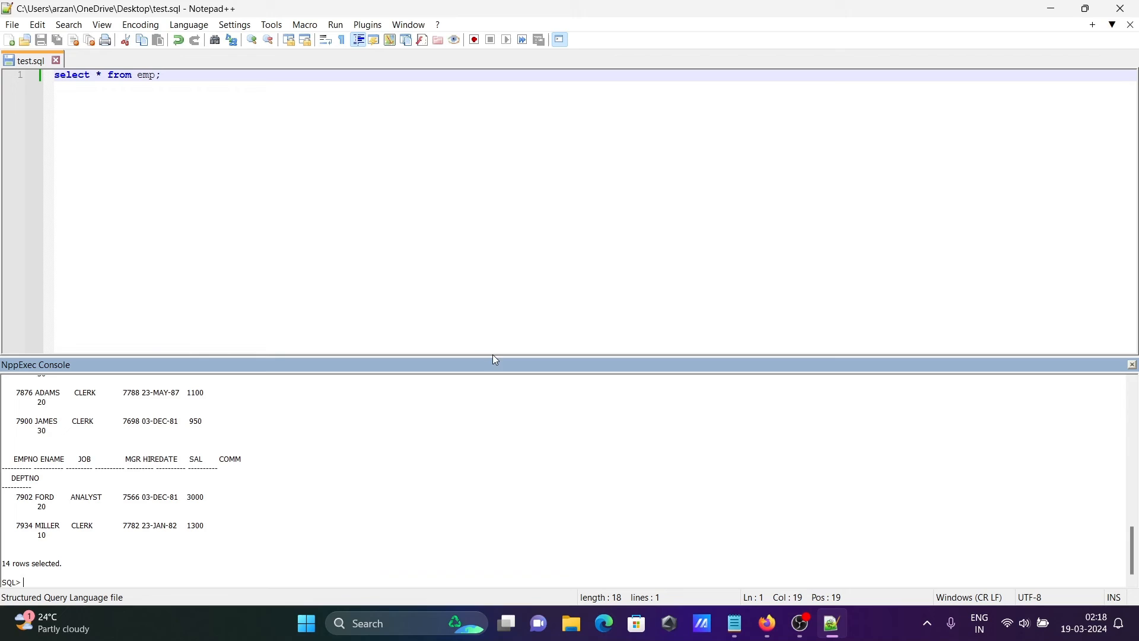
{"action": "left_click_drag", "start_coordinate": [494, 358], "coordinate": [479, 290]}
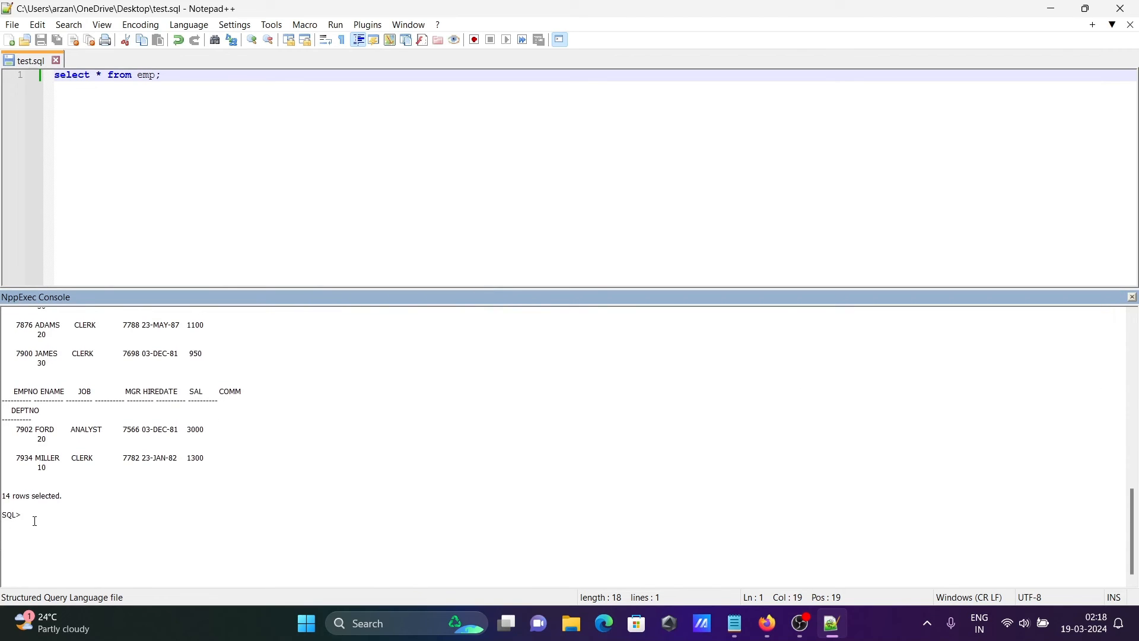
Run select * from dept; at the SQL prompt to list the four departments.
{"action": "type", "text": "select *"}
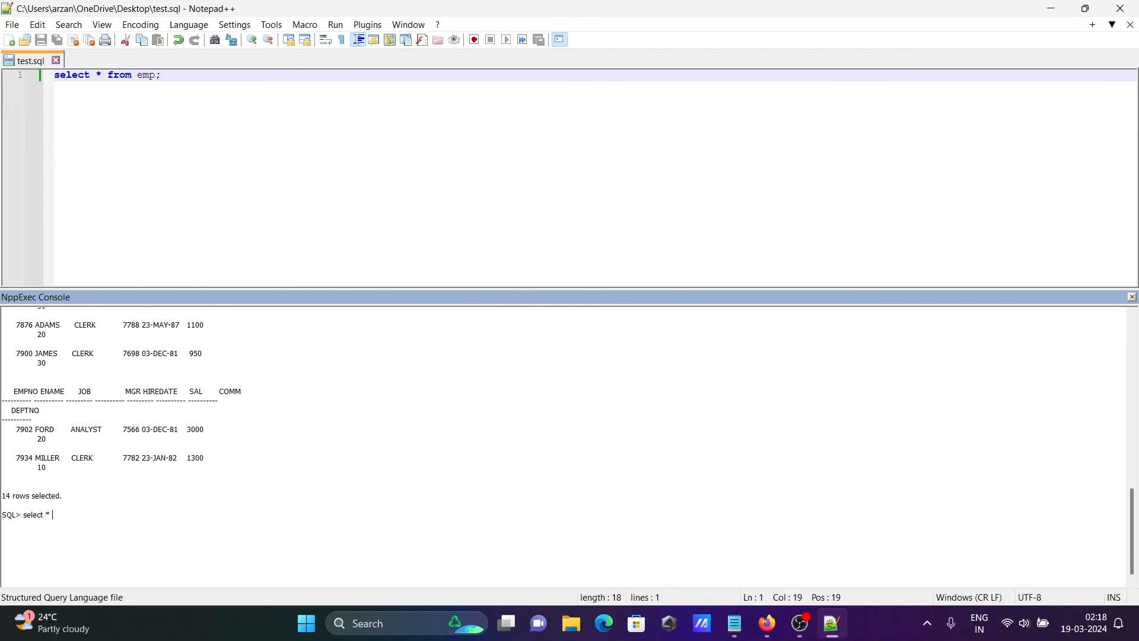
{"action": "type", "text": "from"}
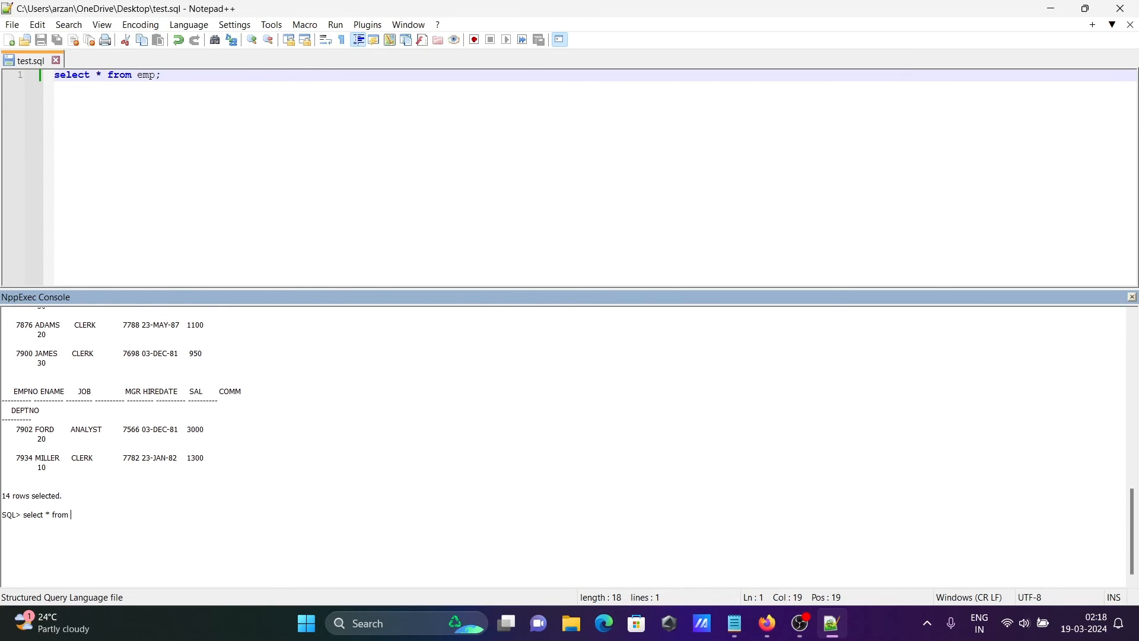
{"action": "type", "text": "dept;"}
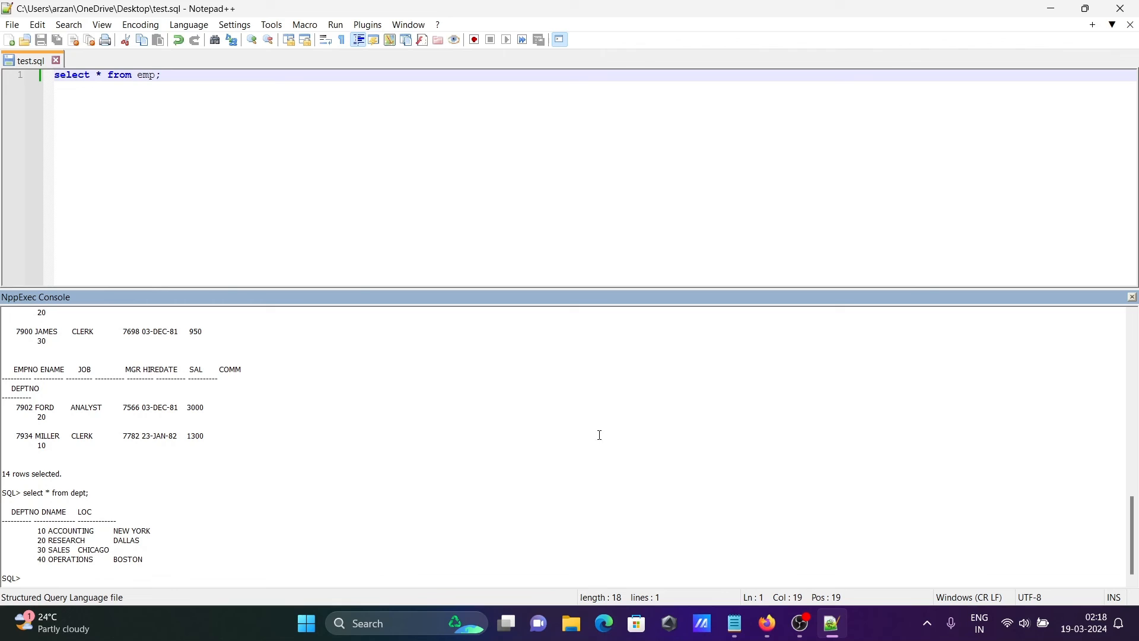
{"action": "left_click", "coordinate": [733, 623]}
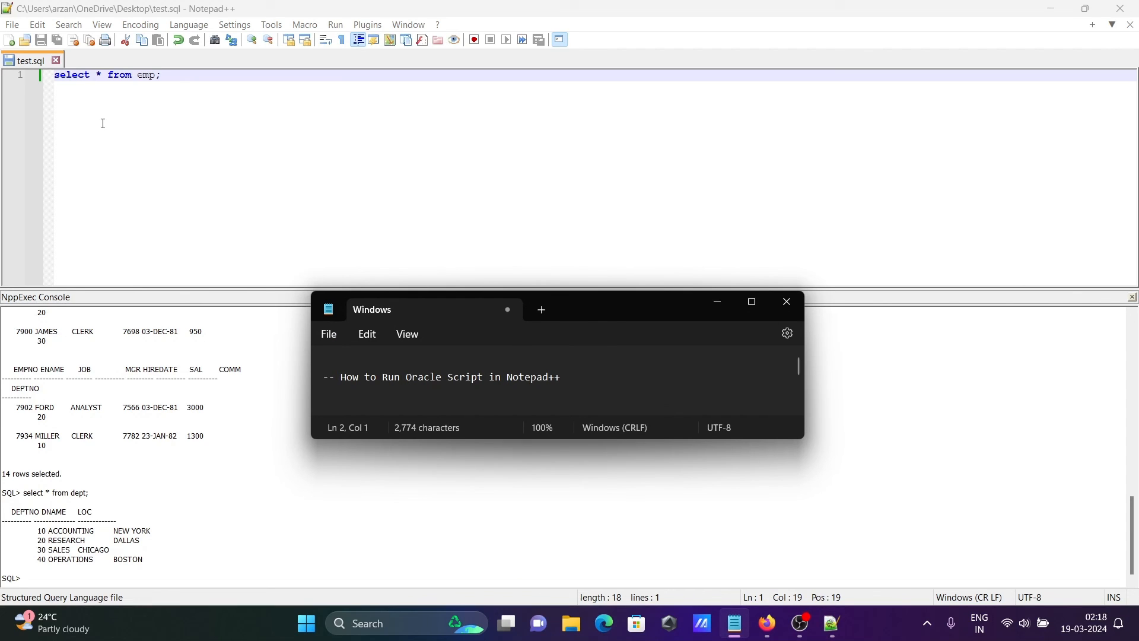
{"action": "mouse_move", "coordinate": [140, 117]}
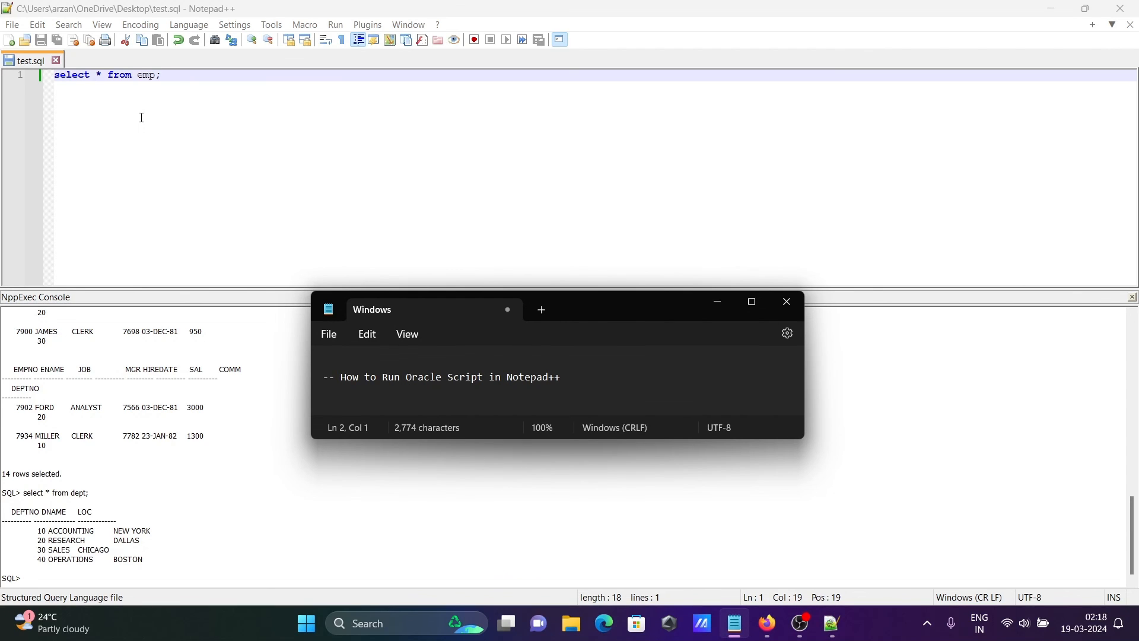
{"action": "mouse_move", "coordinate": [172, 142]}
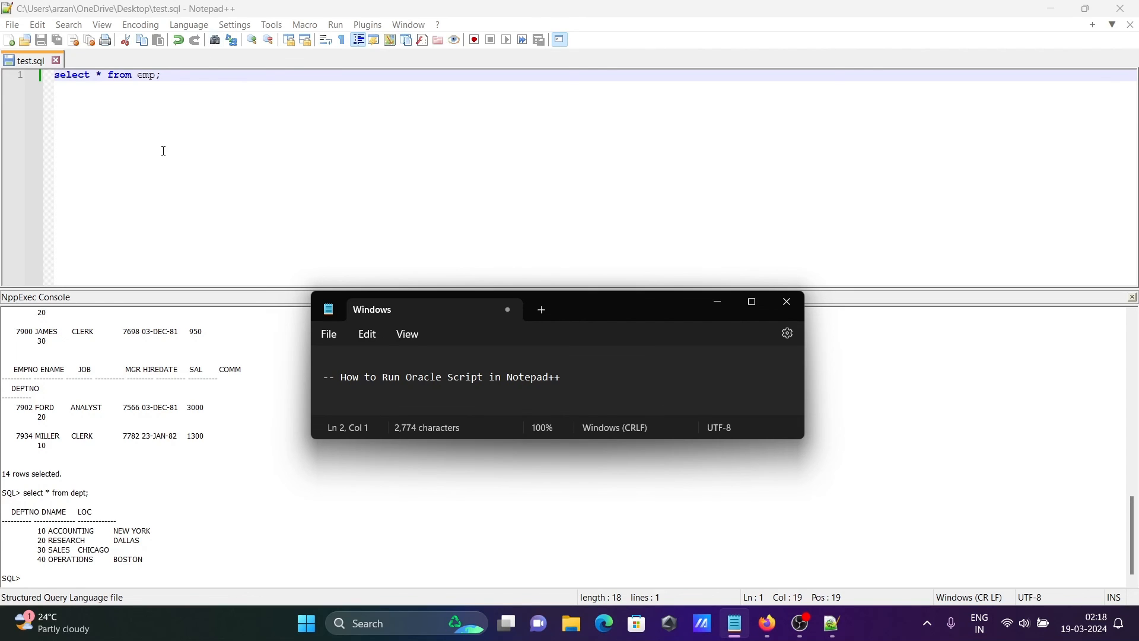
{"action": "mouse_move", "coordinate": [479, 247]}
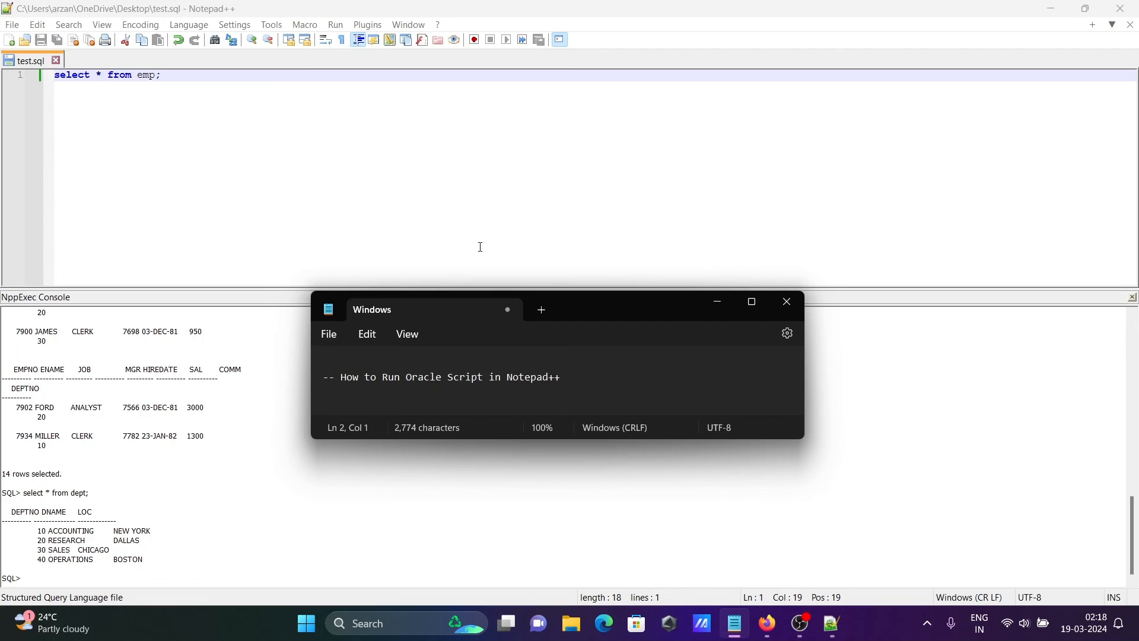